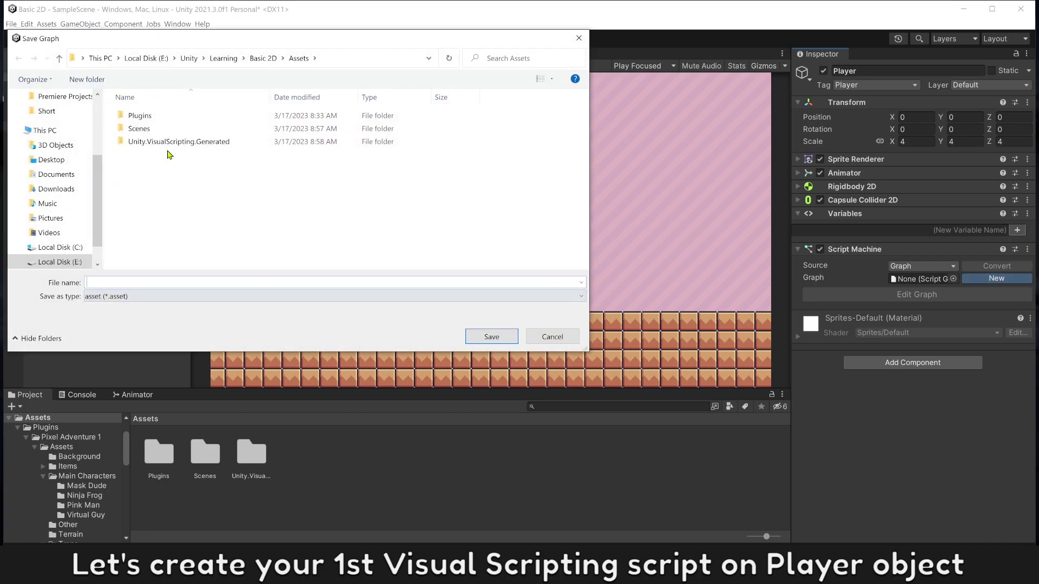
Step: Create an Events folder and save the new script graph inside it as 'Player Controller'
click(87, 79)
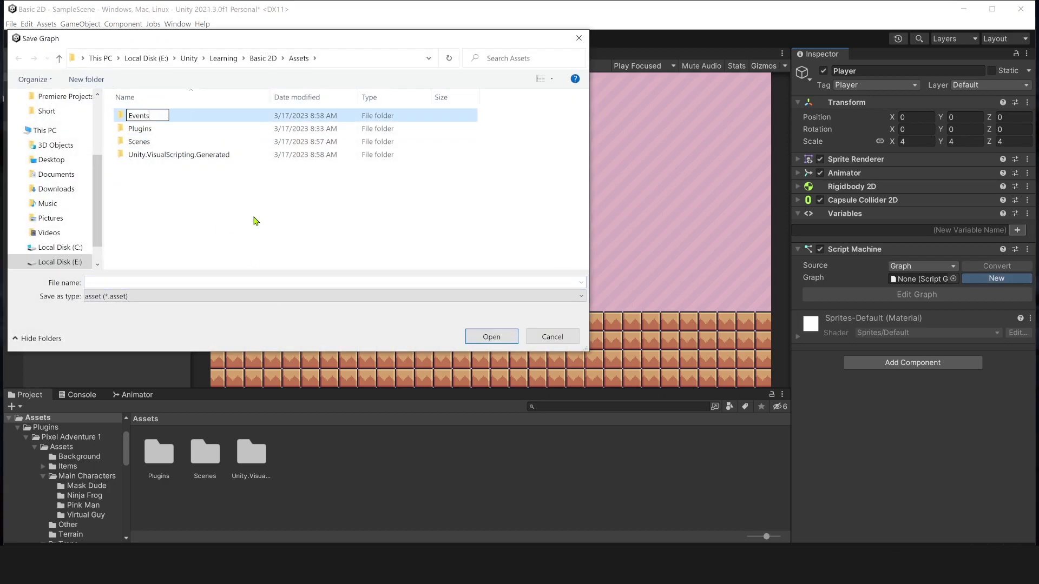
double_click(138, 115)
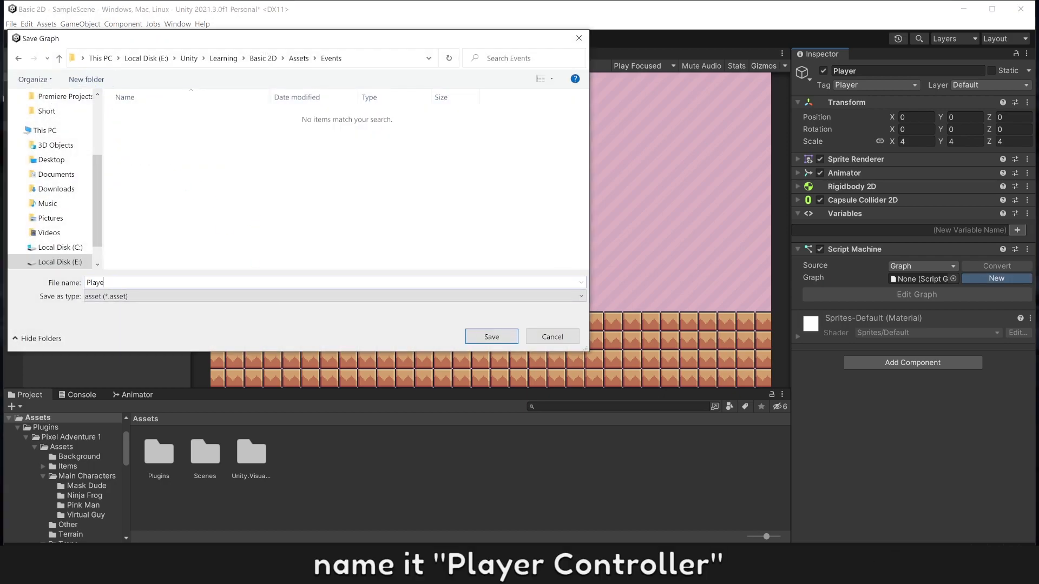
text(r Control)
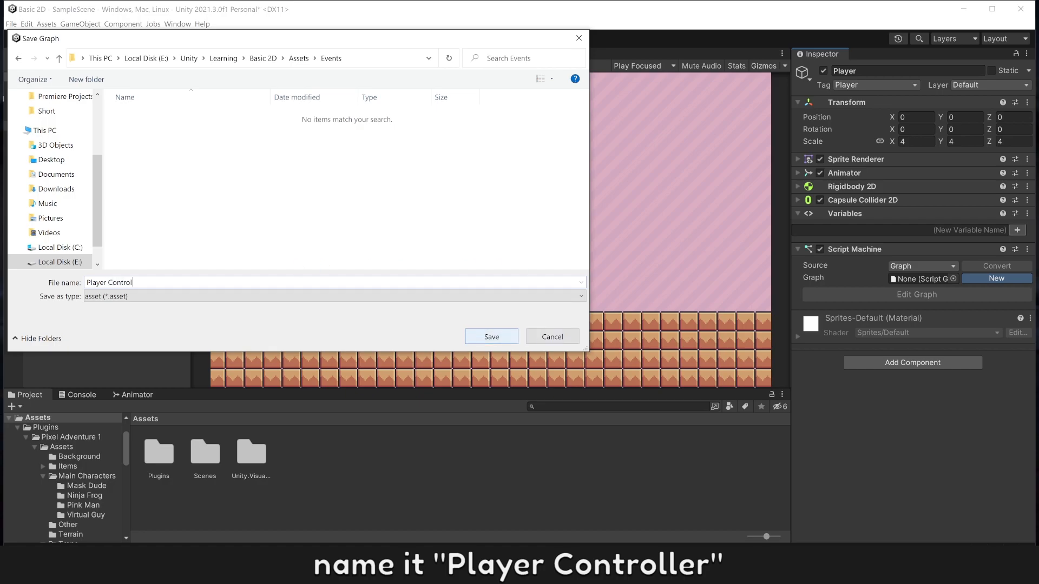
click(491, 336)
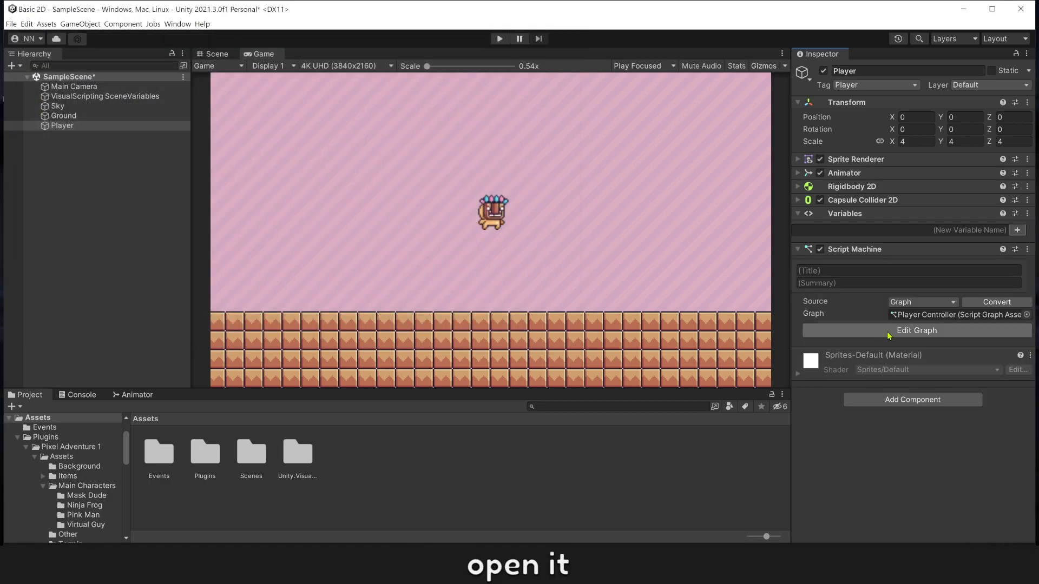
Step: Add a Debug Log after On Start with a String Literal message 'Hello World !'
click(916, 330)
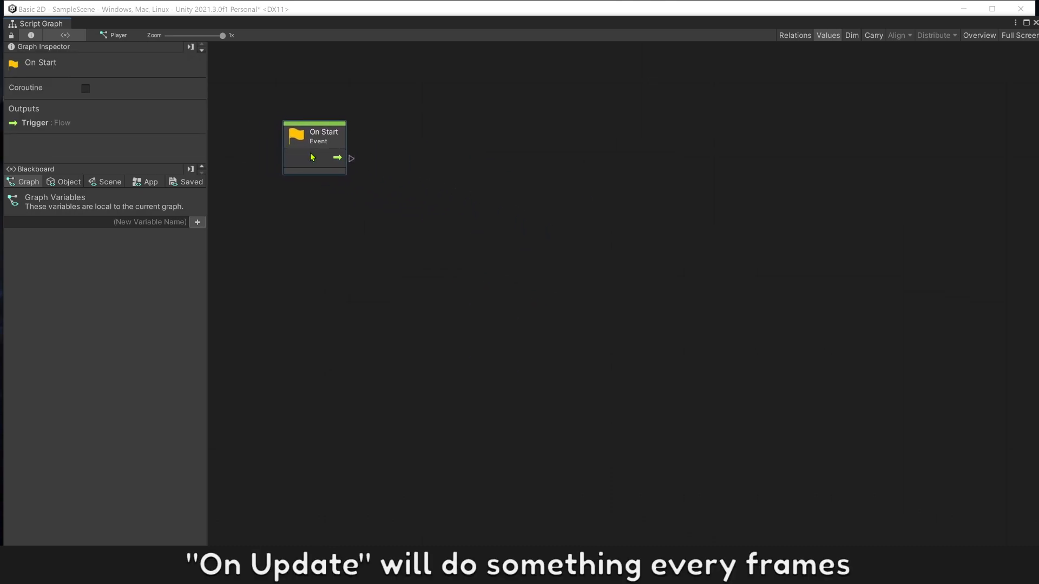
right_click(488, 226)
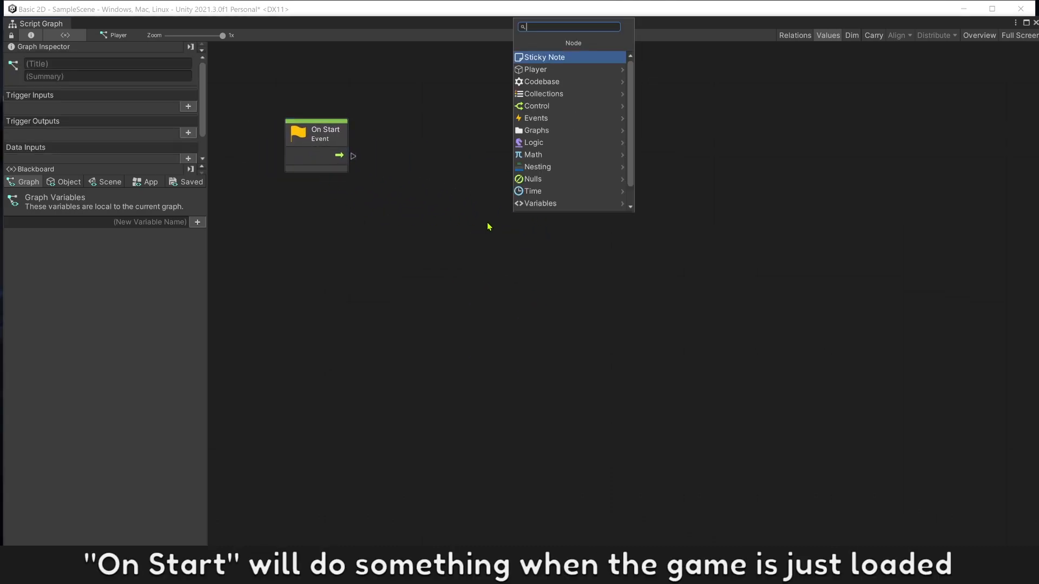
text(de)
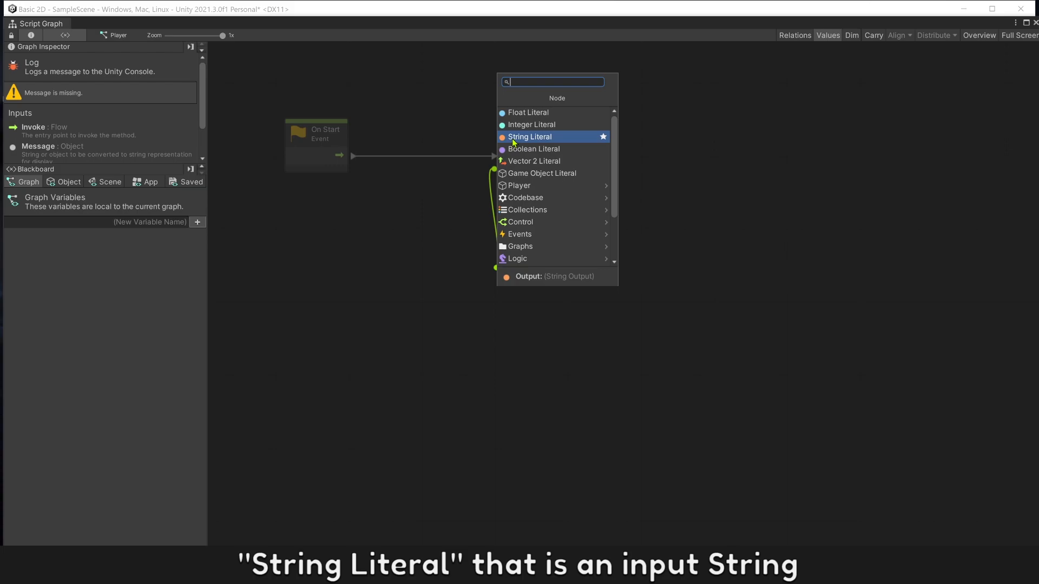
click(529, 136)
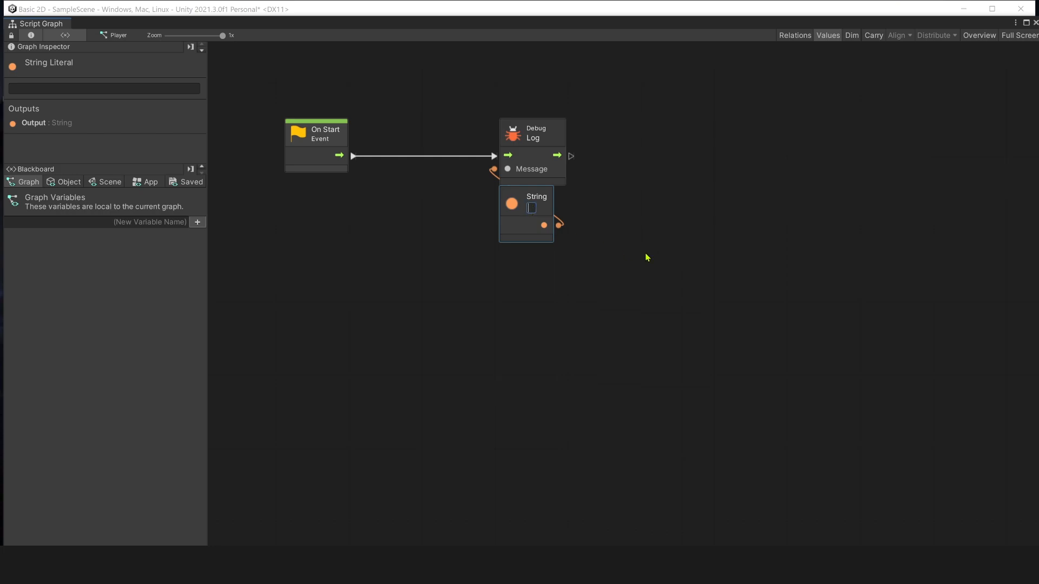
text(Hello Wo)
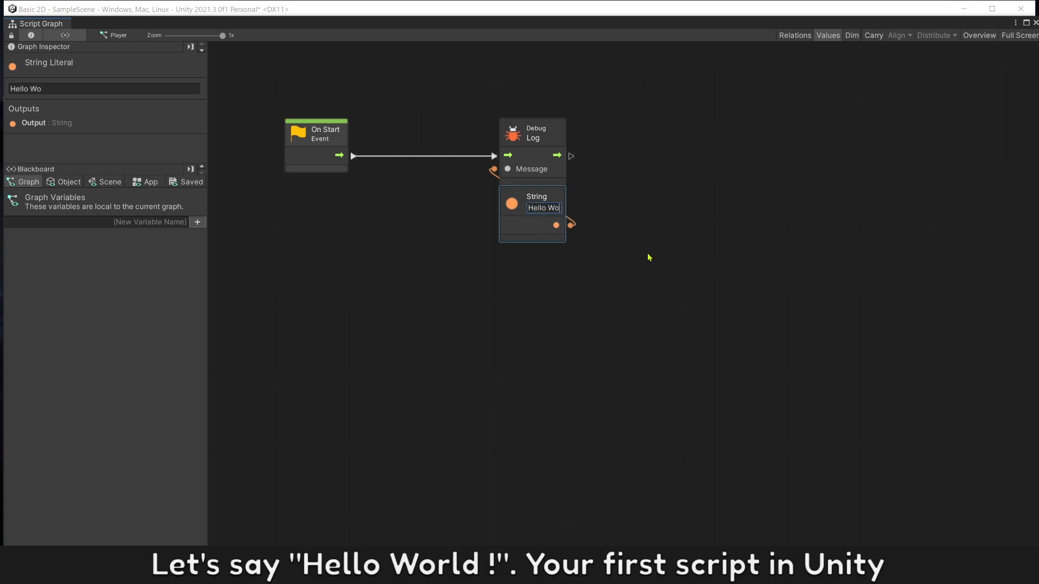
text(rld !)
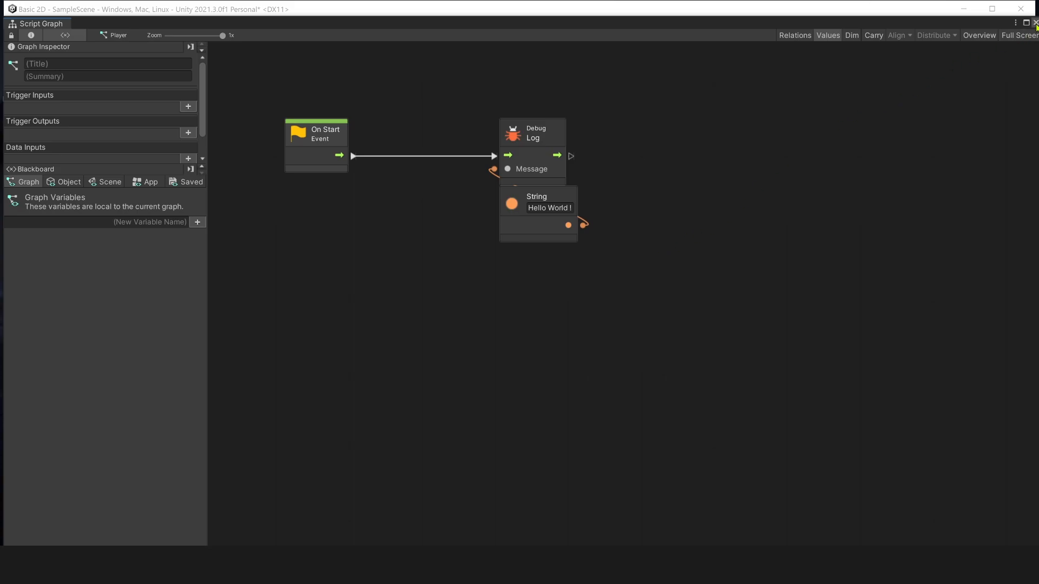
Step: Close the graph editor, play the game to see 'Hello World !' logged, then stop
click(1036, 23)
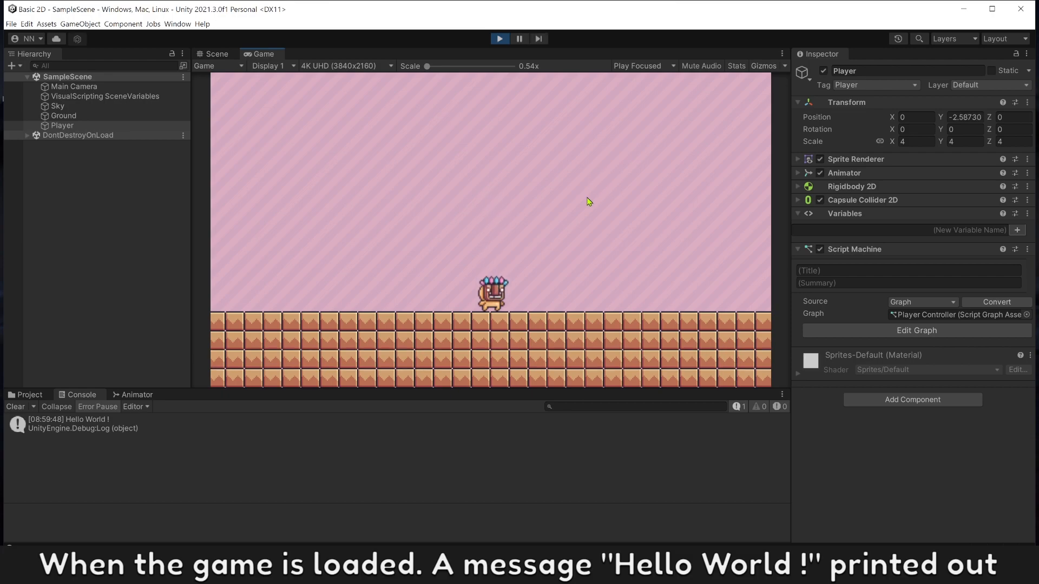
click(499, 38)
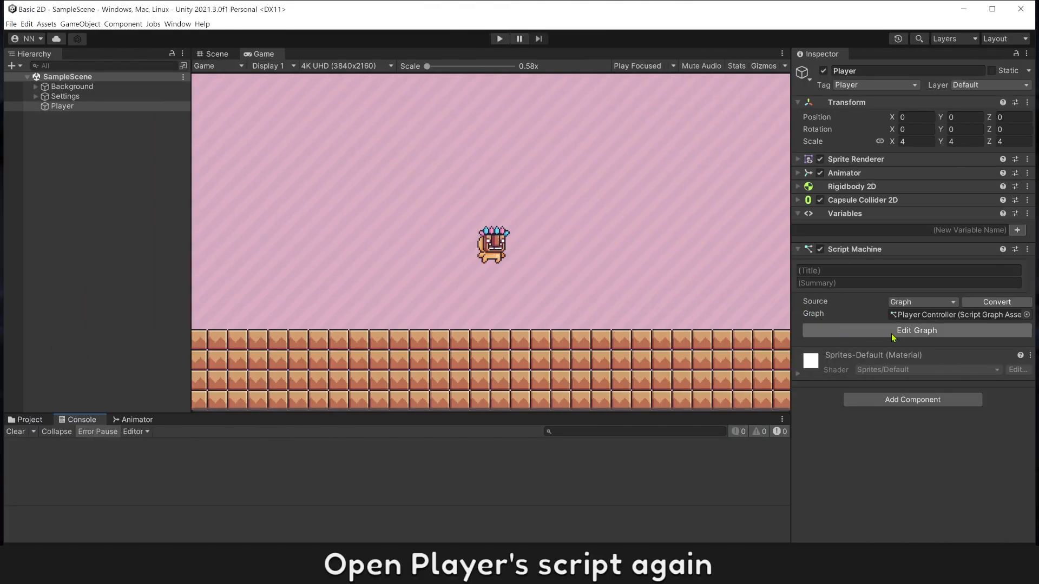
Step: Add Input Get Key Down with Name 'a' and Get Key with Name 'd'
click(915, 331)
text(get)
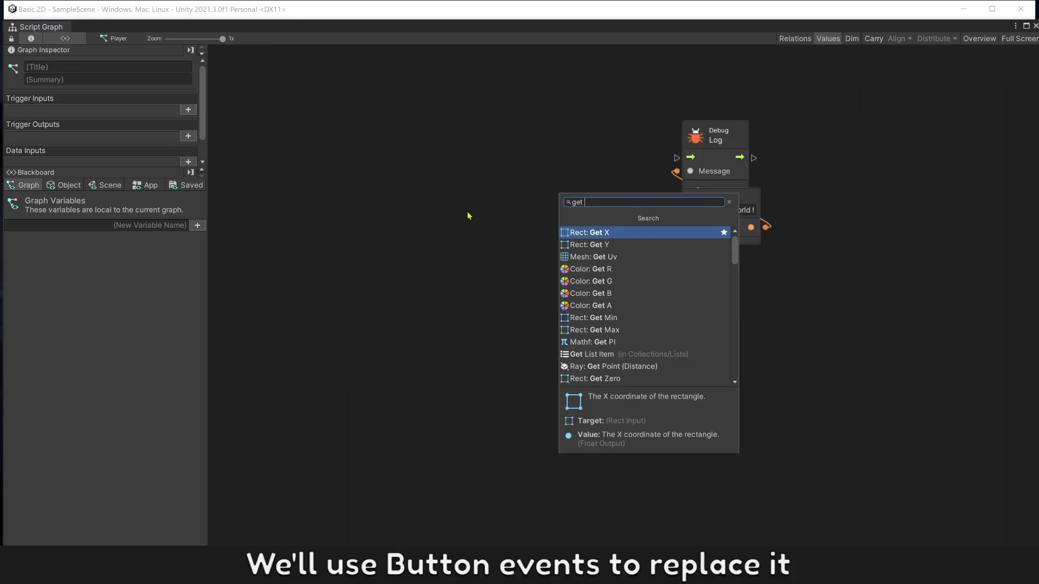
text(key)
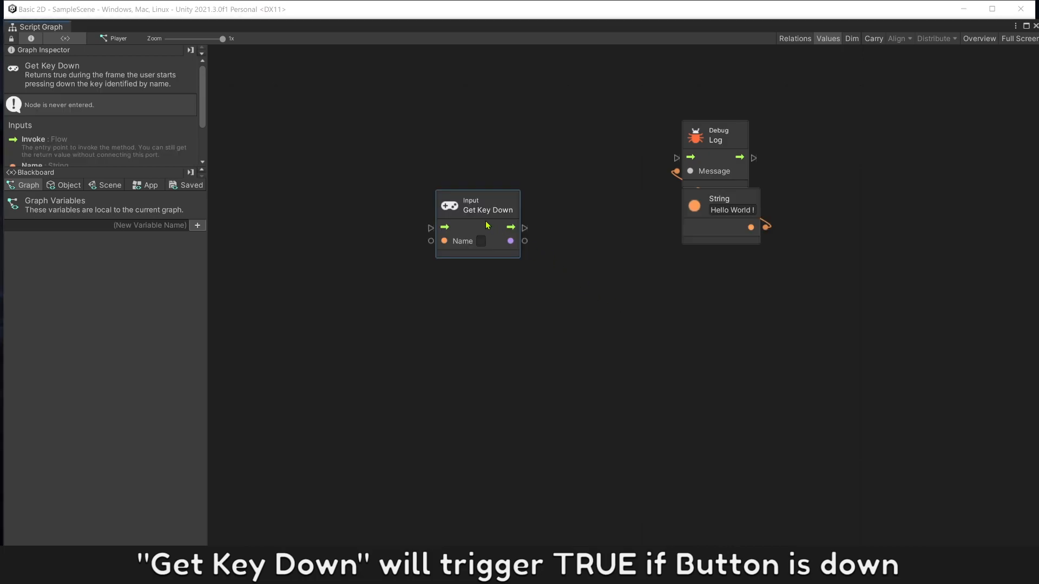
right_click(509, 321)
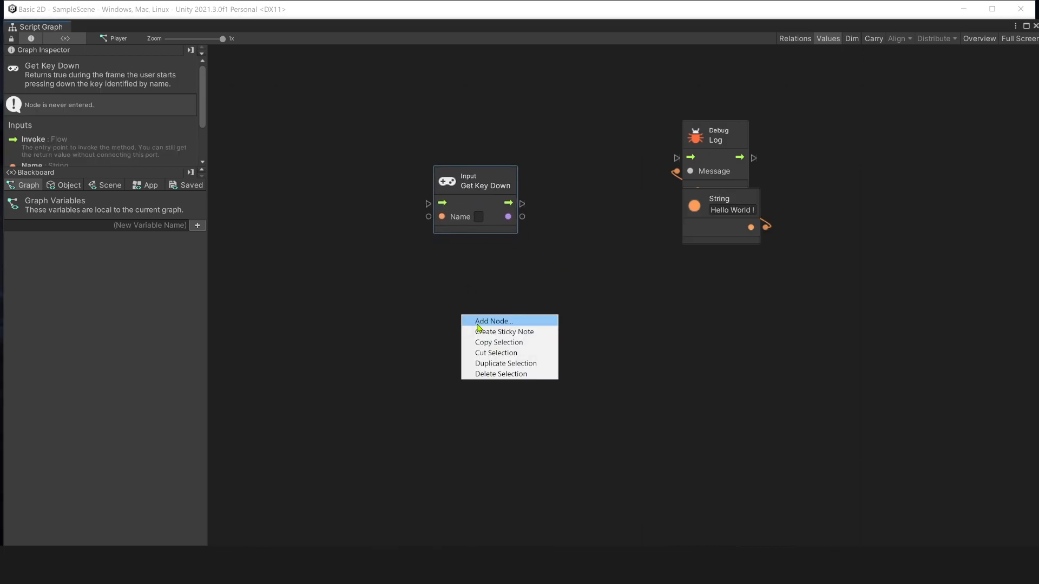
click(493, 321)
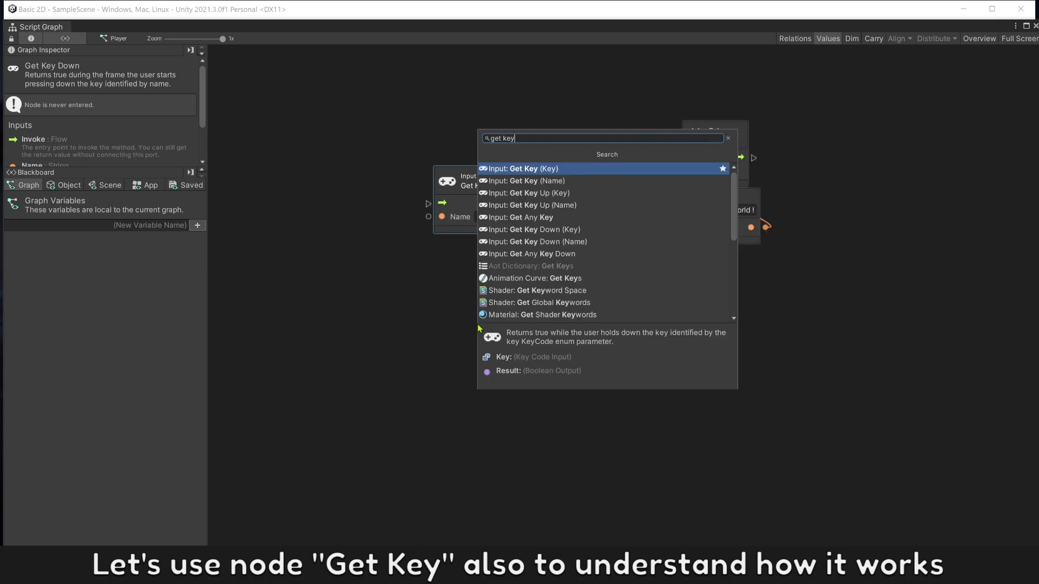
click(524, 168)
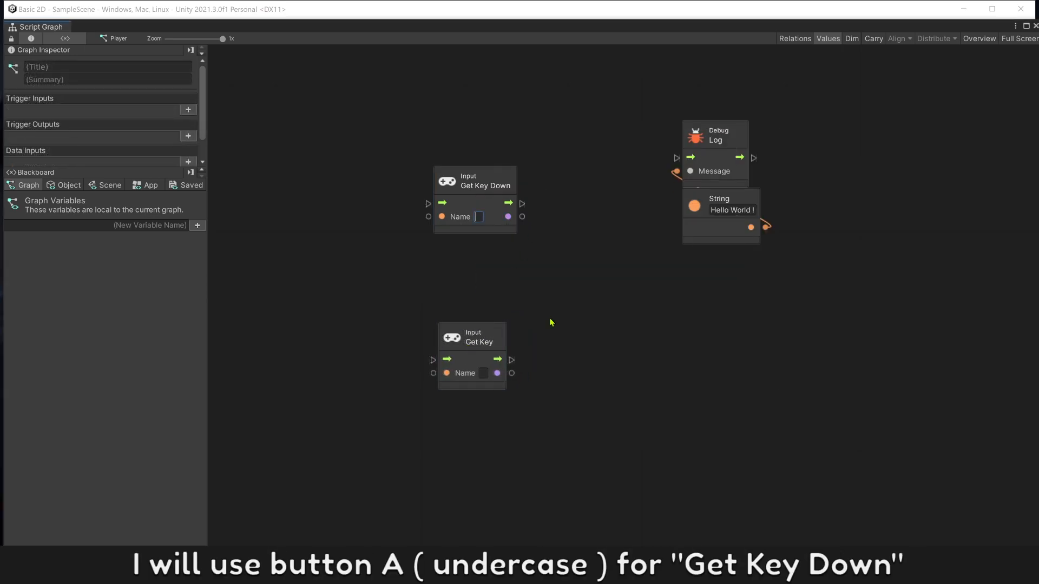
text(a)
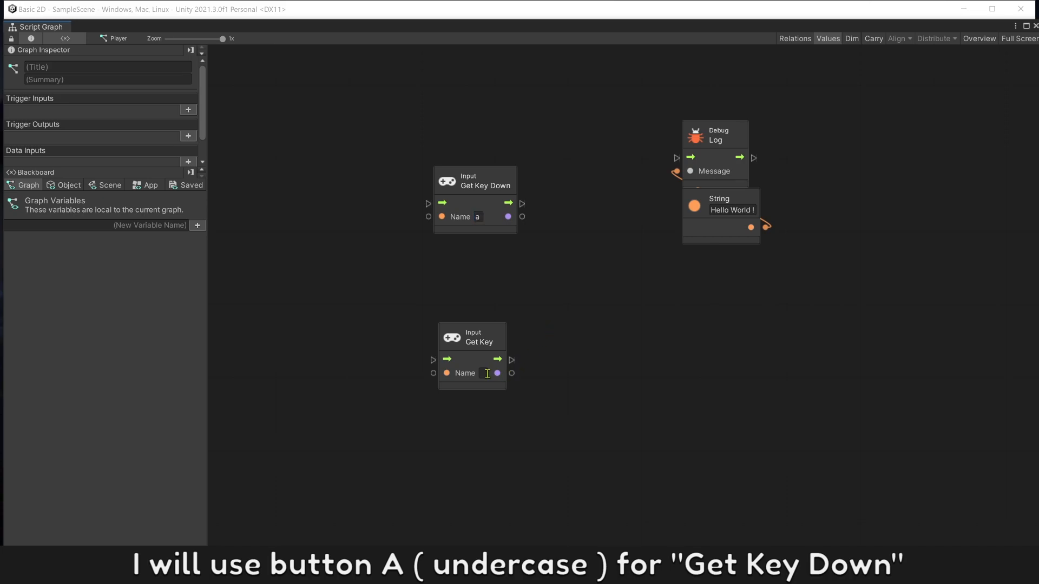
text(d)
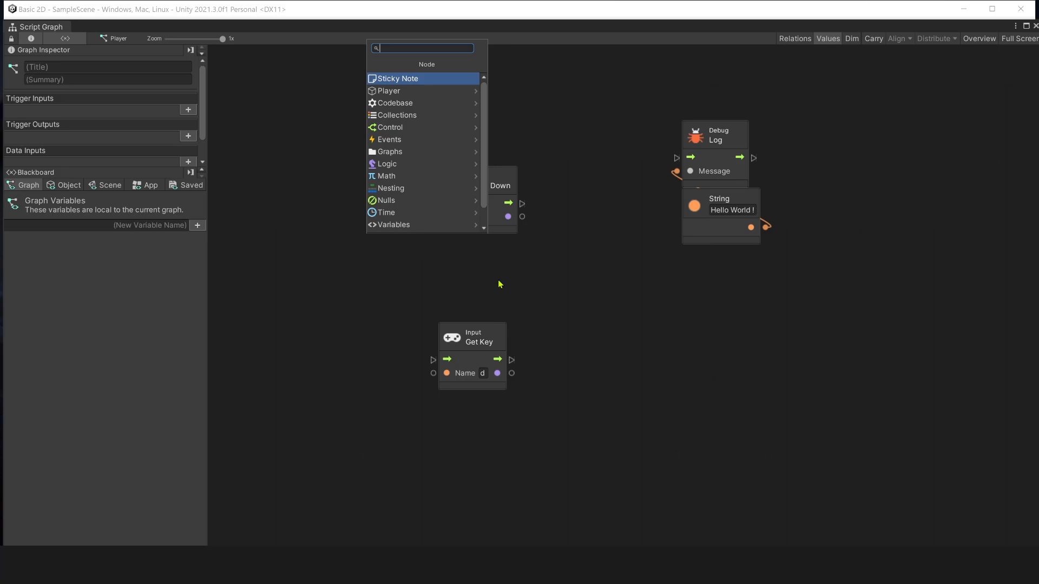
Step: Wire On Update into If nodes per key, logging 'A : Key Down' and 'D : Key Press'
text(if)
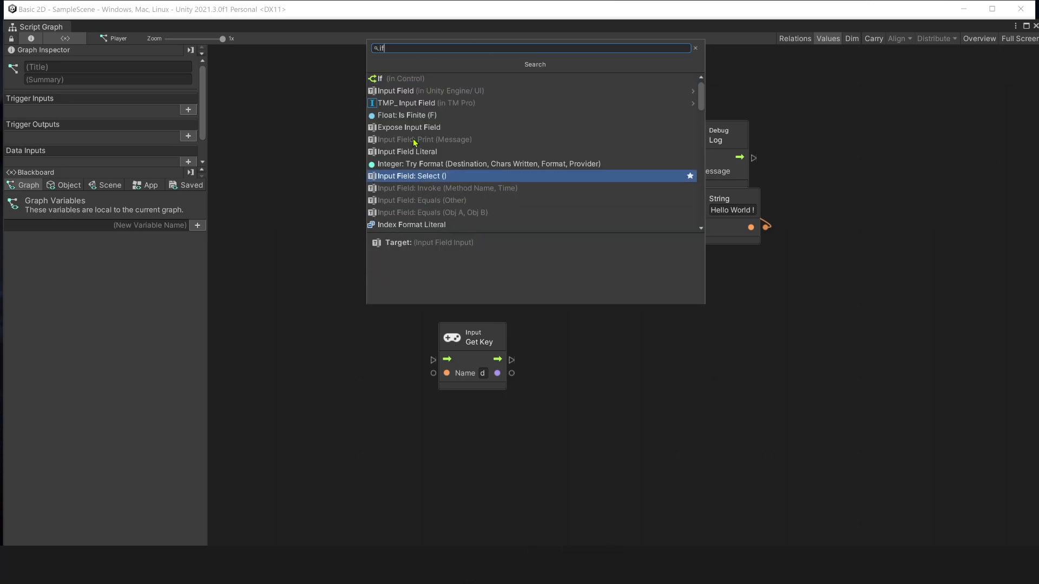
click(378, 78)
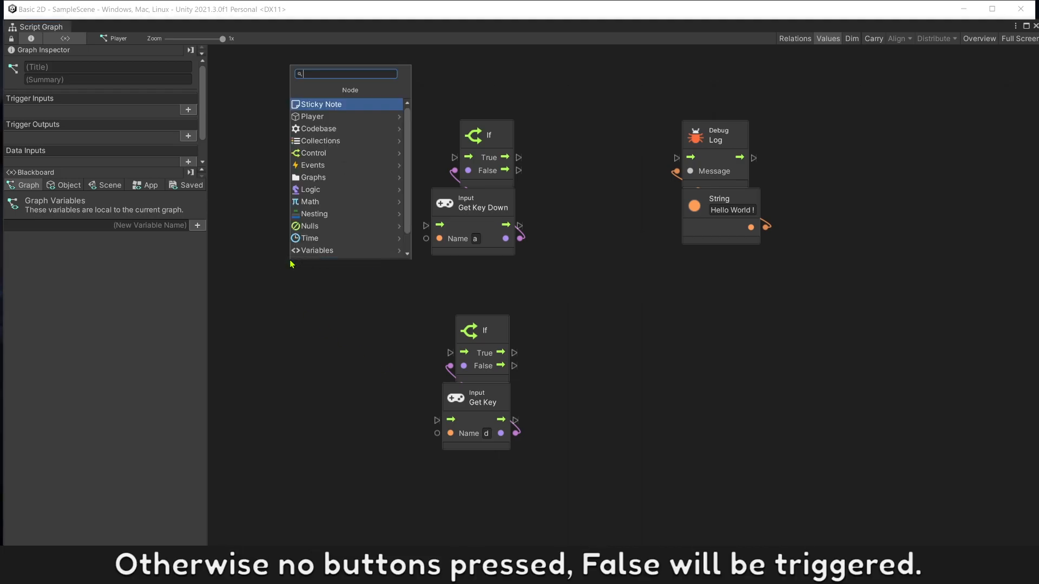
text(update)
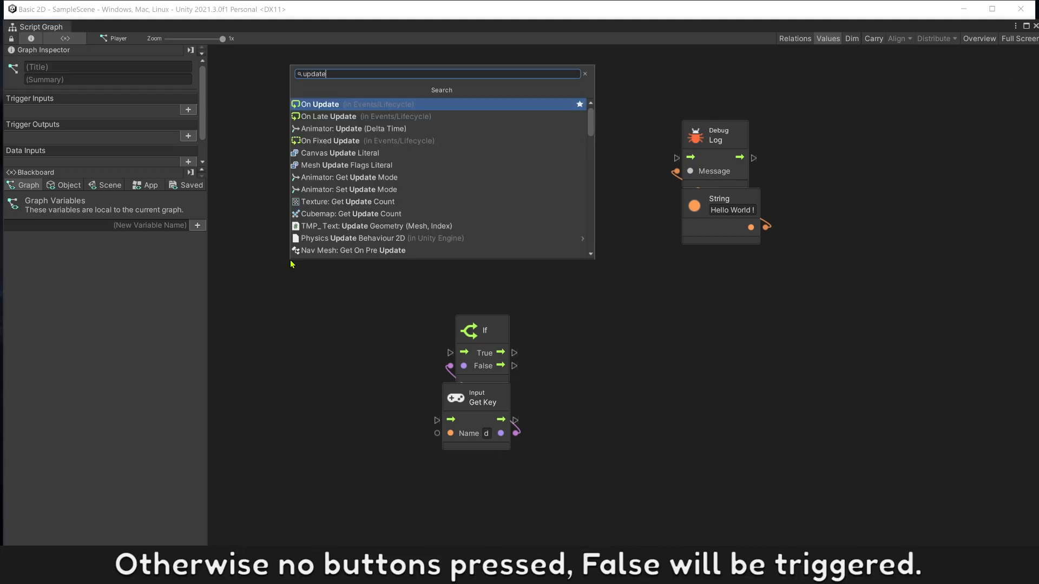
click(319, 104)
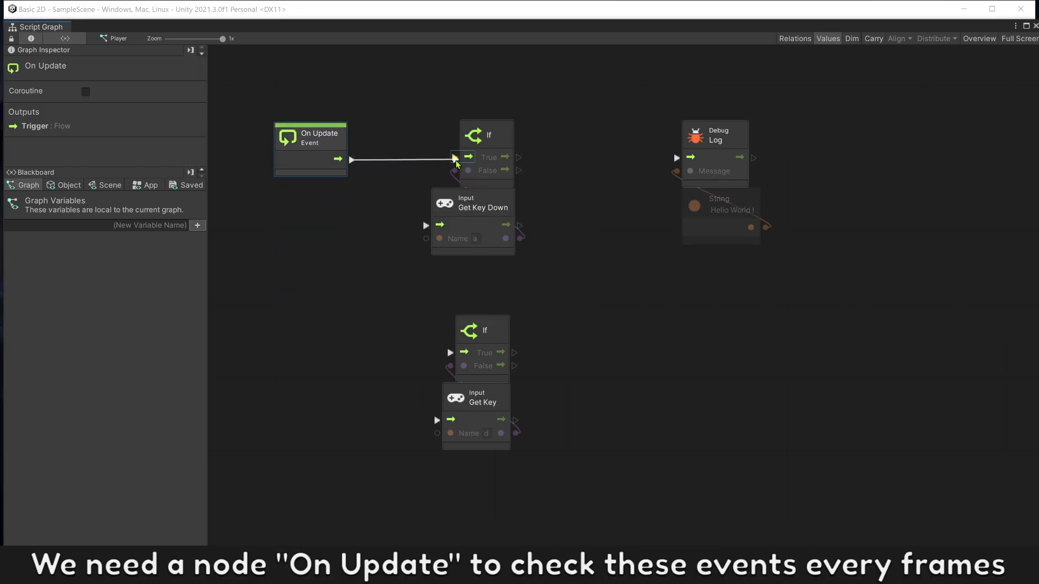
click(418, 272)
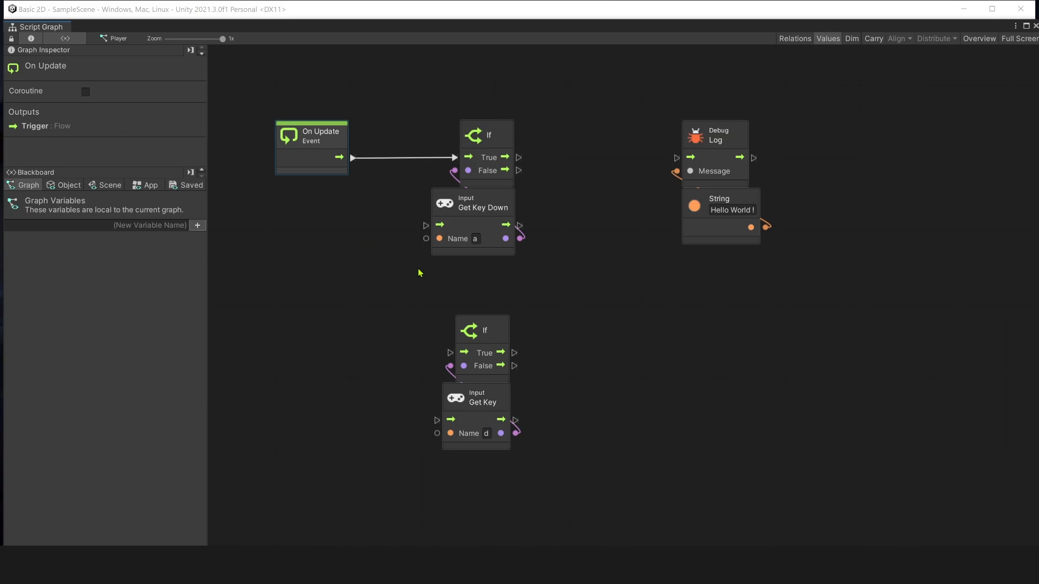
click(310, 348)
text(D :)
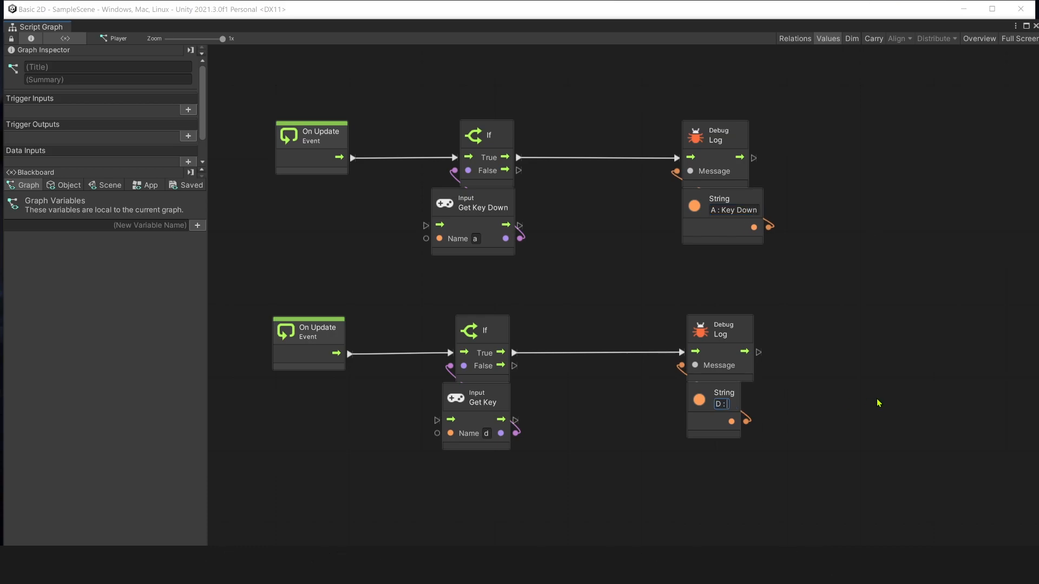
text(Key Press)
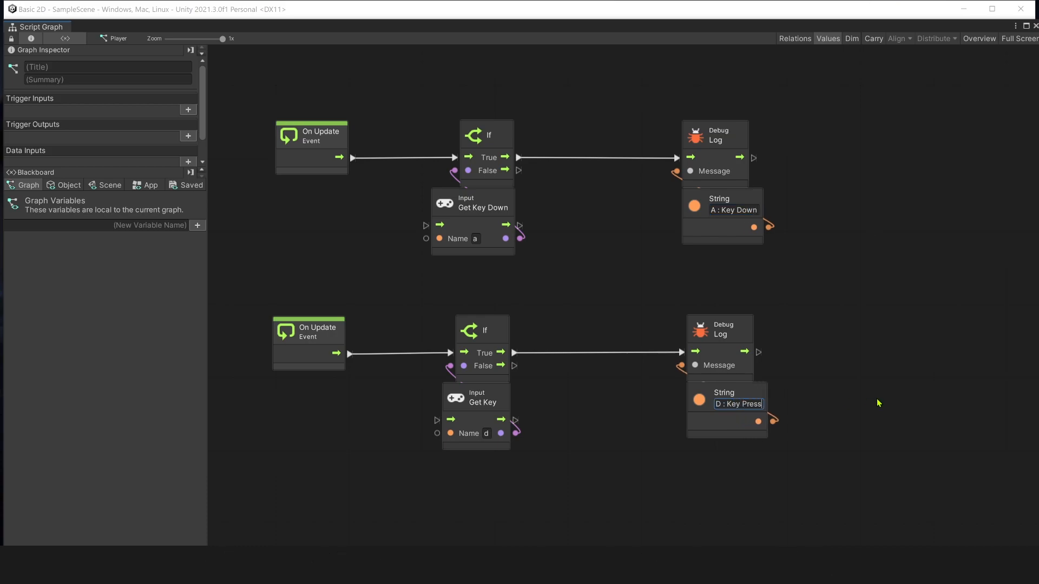
Step: Play the scene, press A twice, clear the Console, then hold D for repeated logs
click(498, 38)
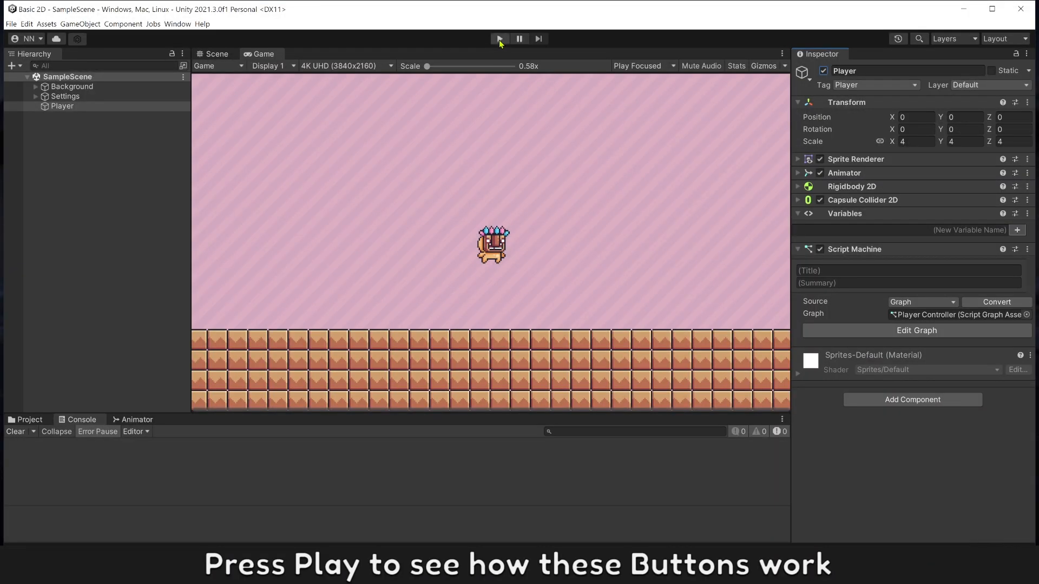
click(499, 38)
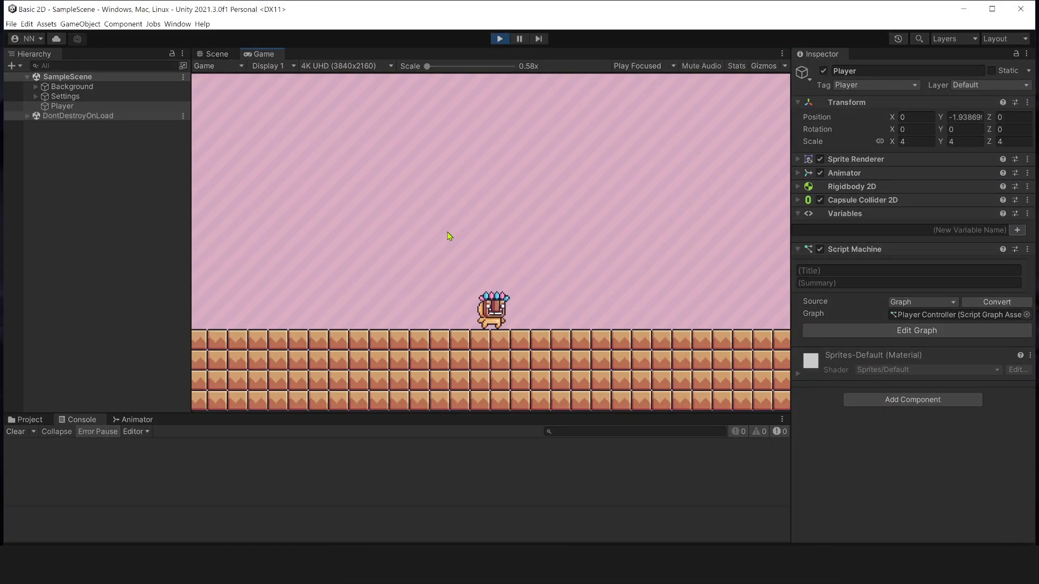
key(a)
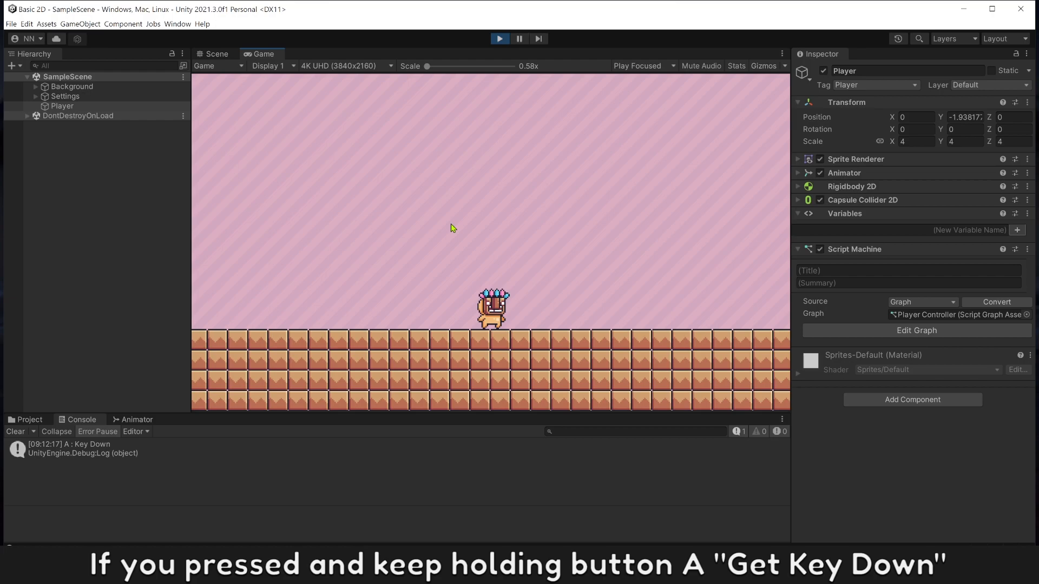
key(a)
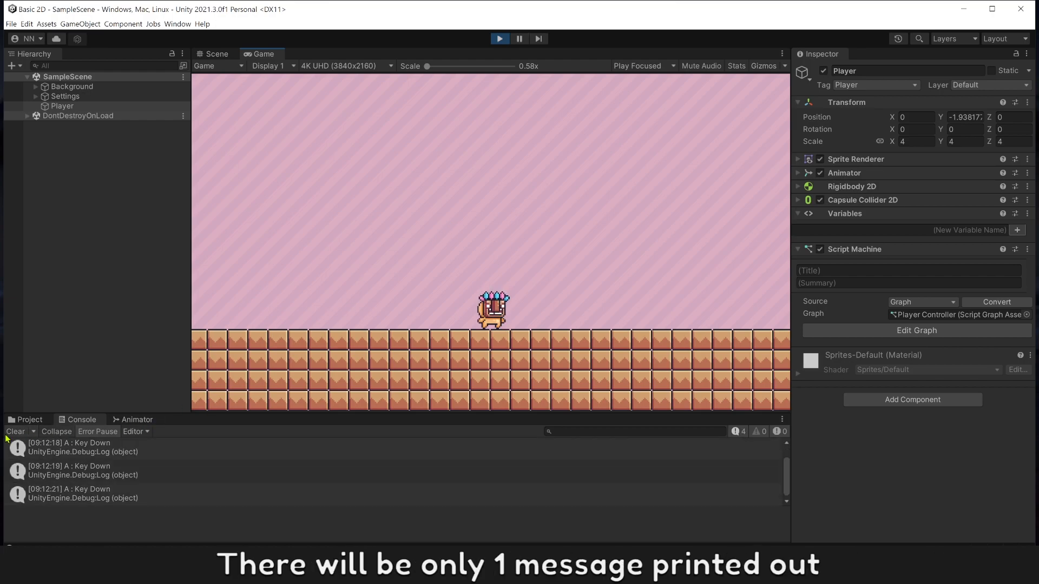
click(15, 431)
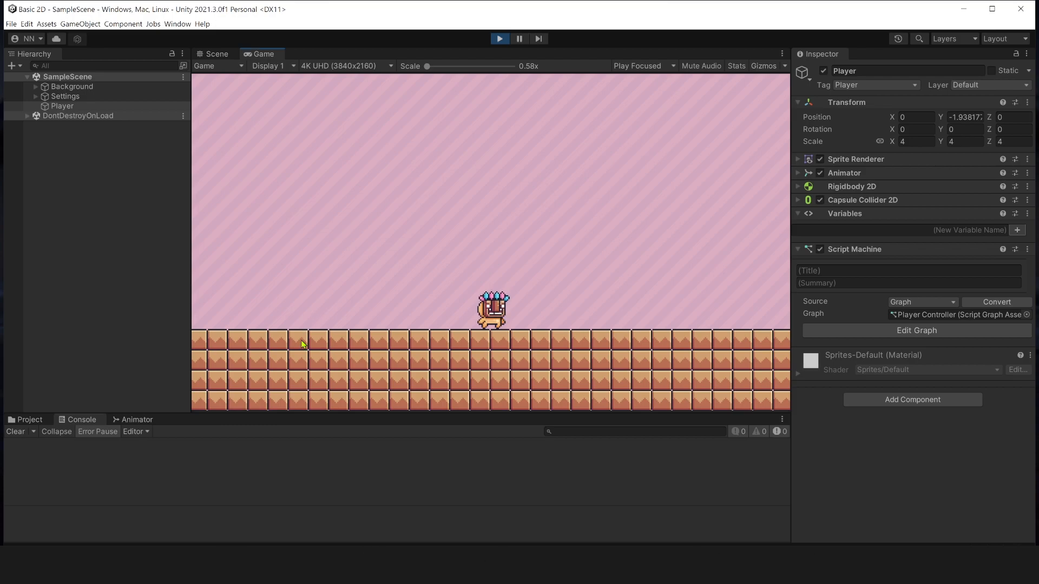
key(d)
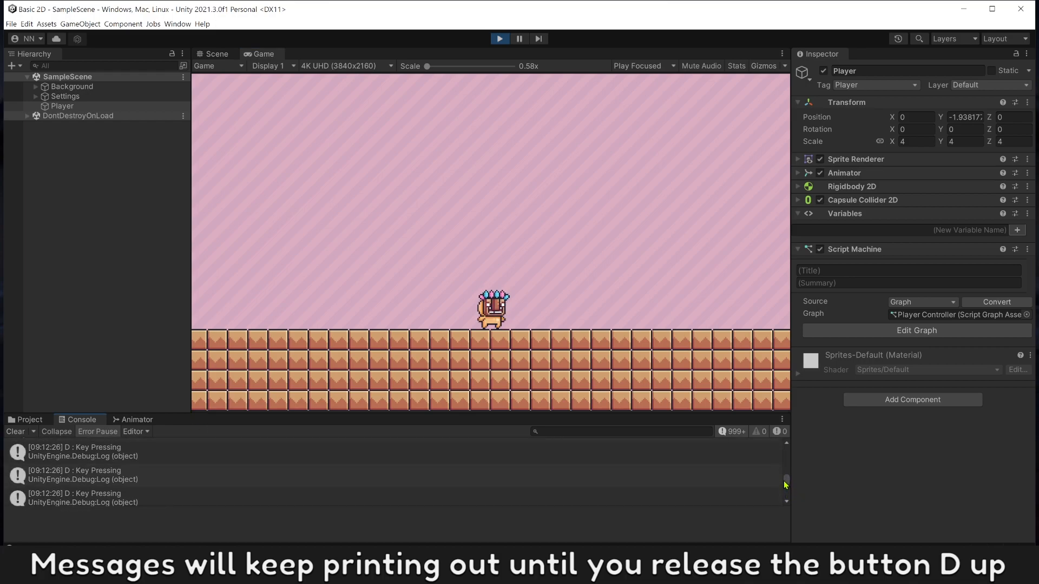
click(916, 331)
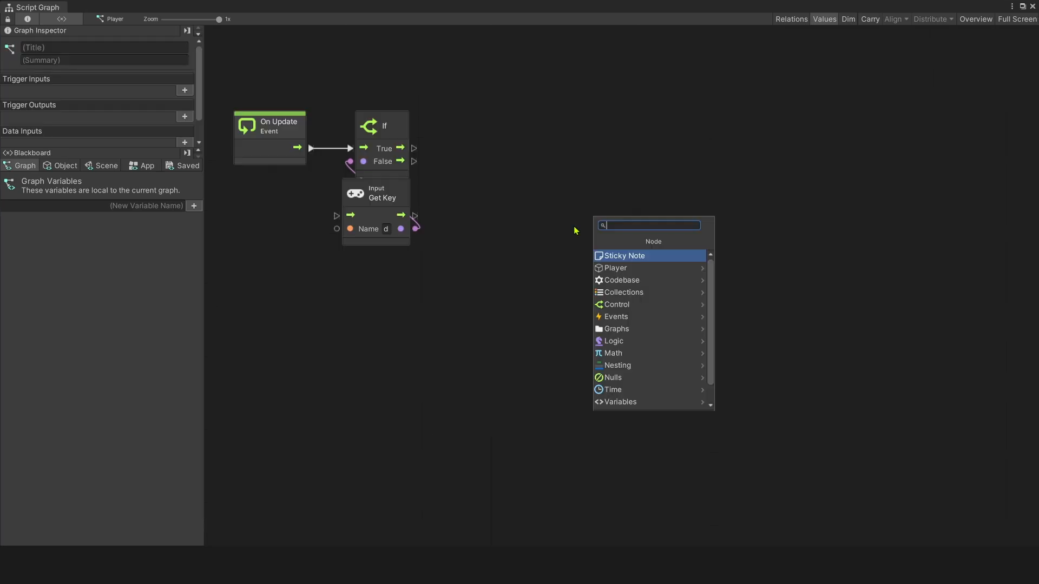
Step: Add a Rigidbody 2D Set Velocity node after If True, plus a Find With Tag node
text(set veloc)
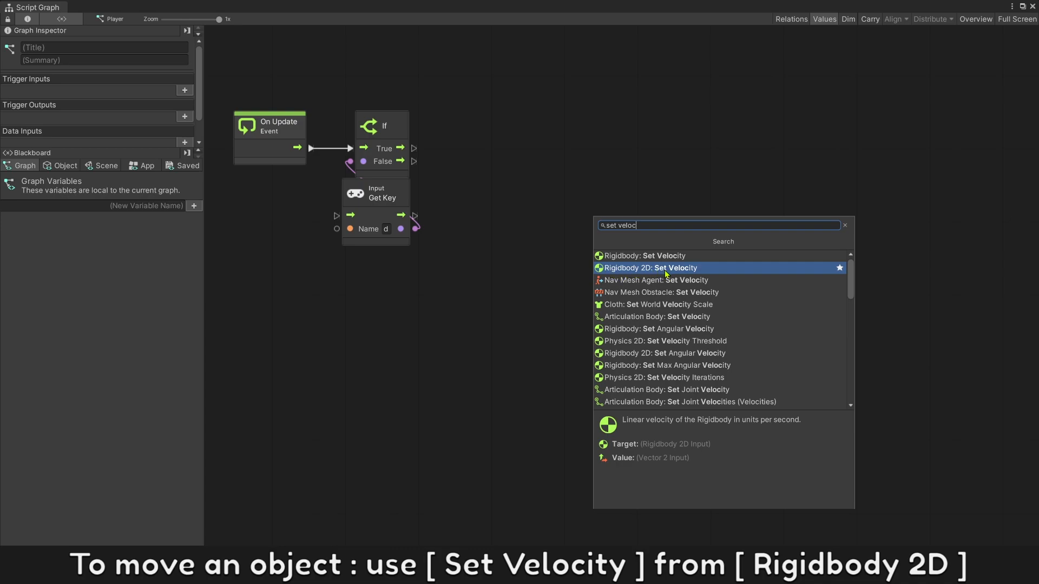
click(649, 268)
text(game f)
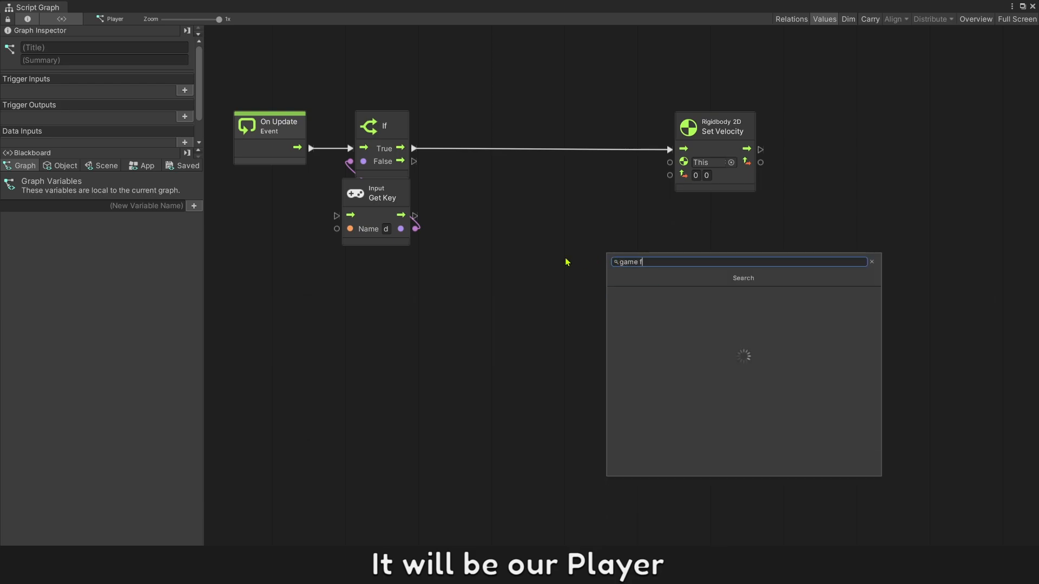
text(ind)
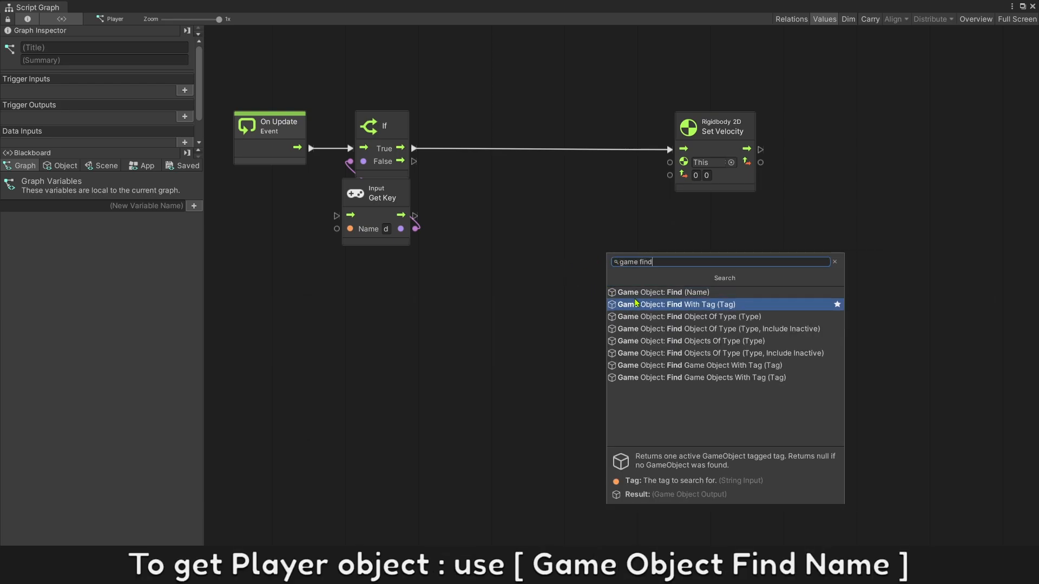
click(662, 292)
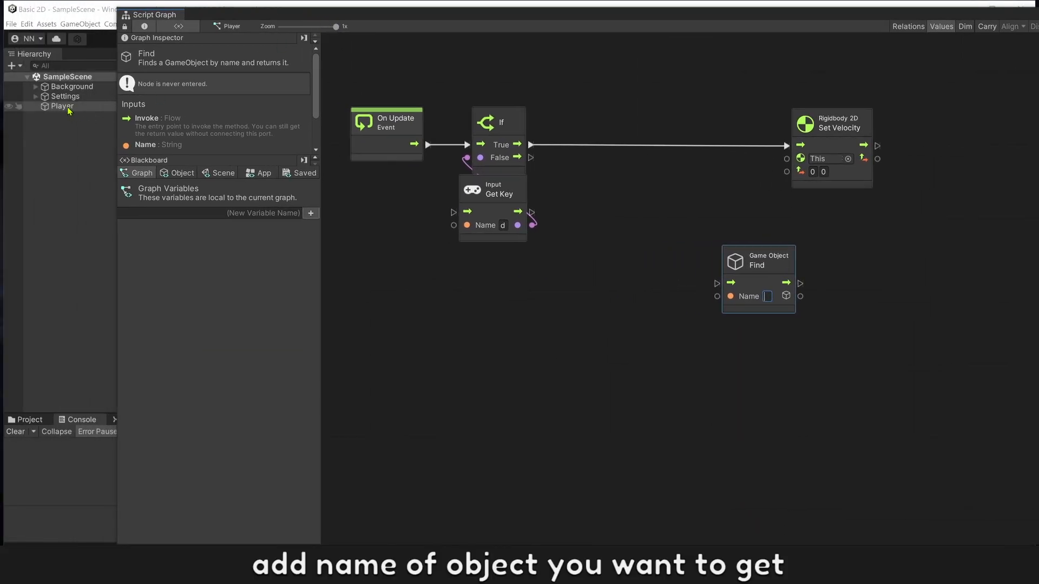
Step: Set the Find With Tag tag to 'Player' and connect it as Set Velocity's target
text(Player)
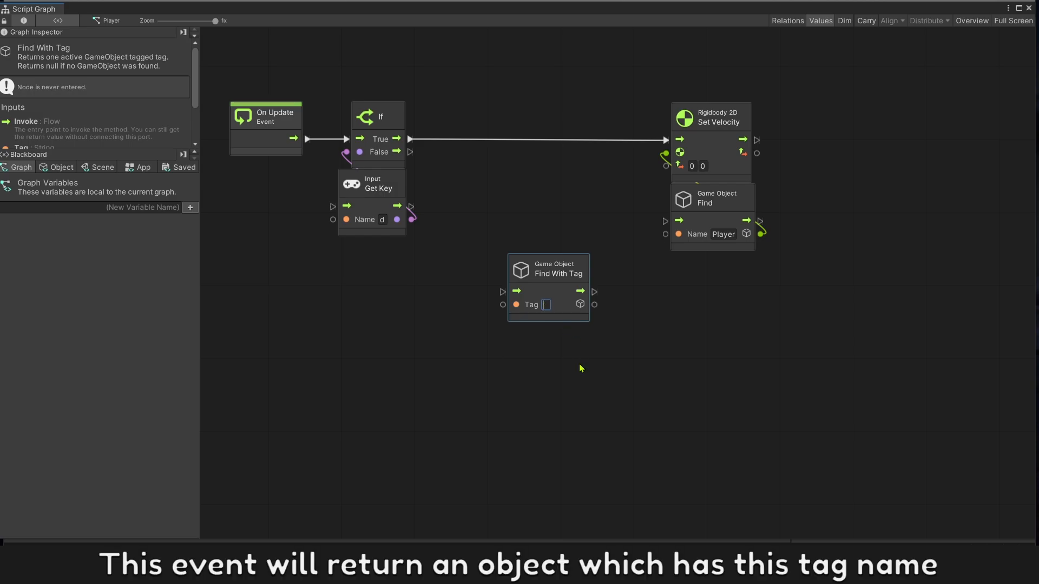
text(Player)
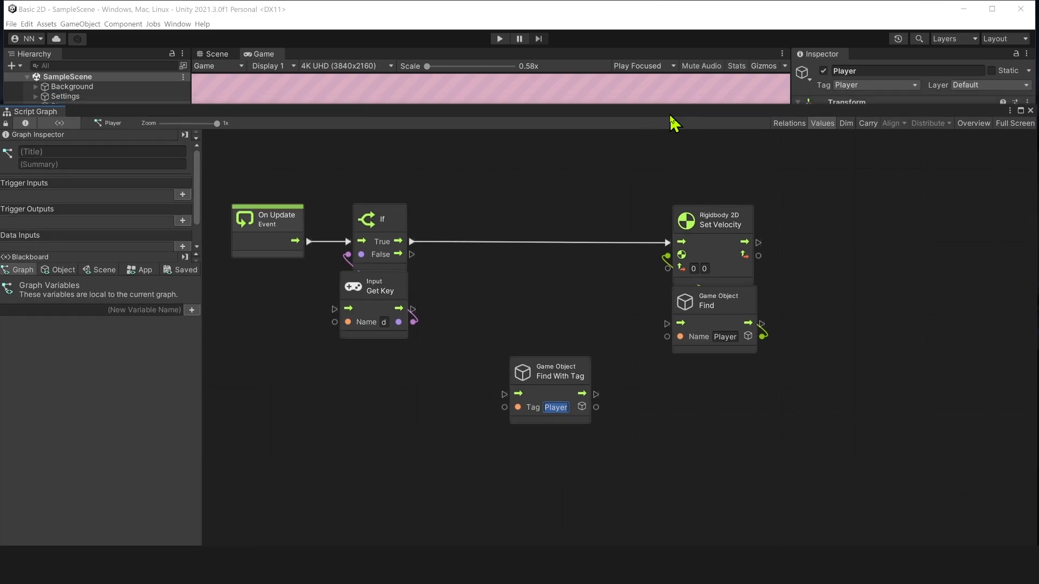
click(875, 85)
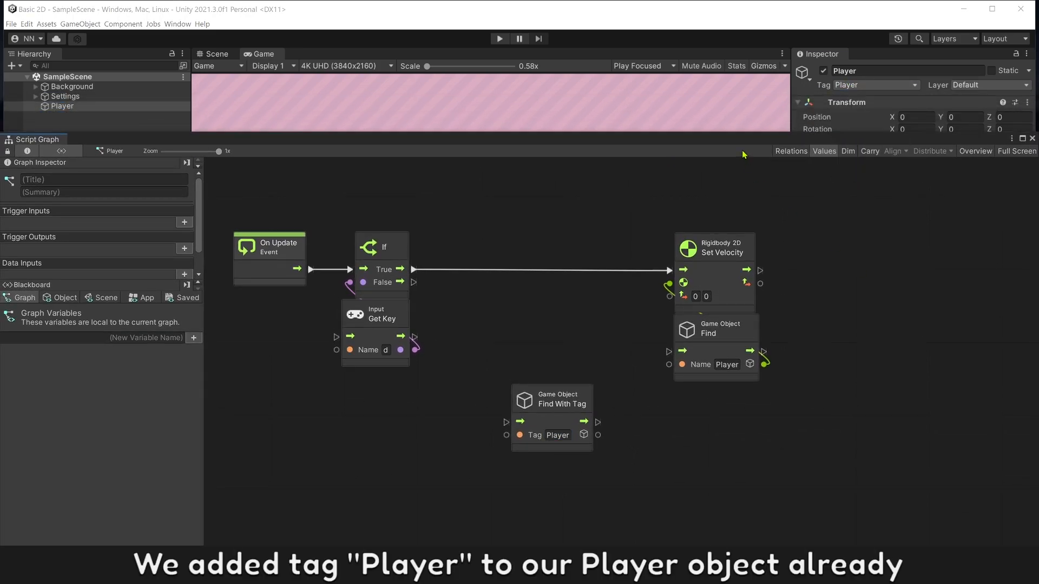
click(1017, 151)
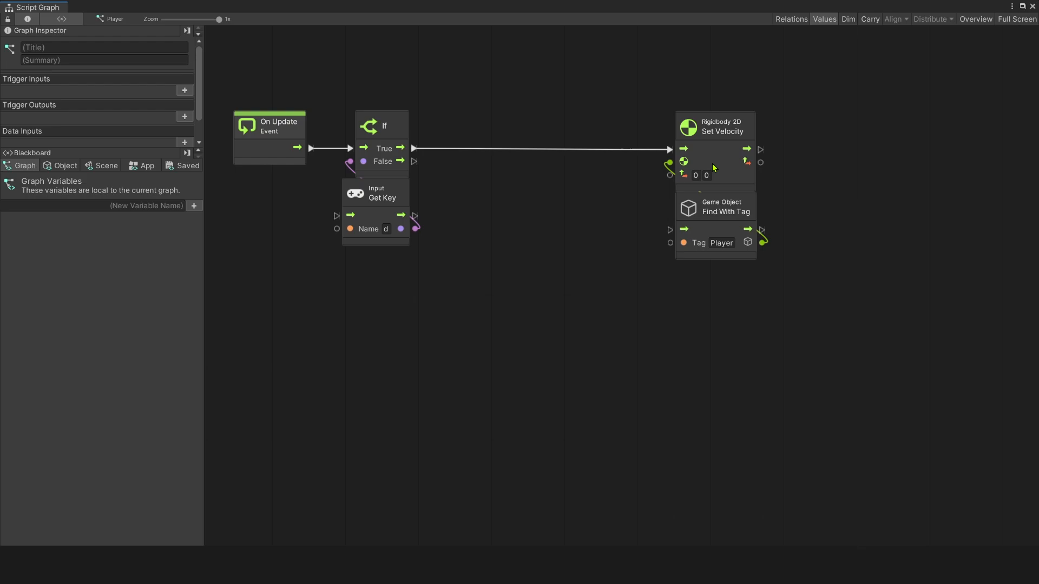
click(696, 175)
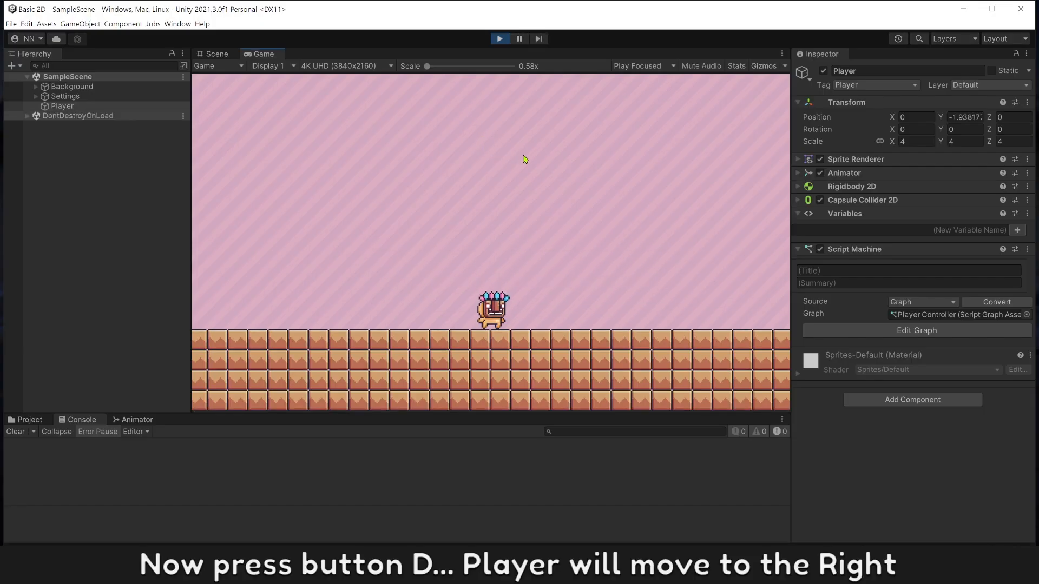
Step: Hold D in Play mode to move the Player right and expand its Rigidbody 2D
key(d)
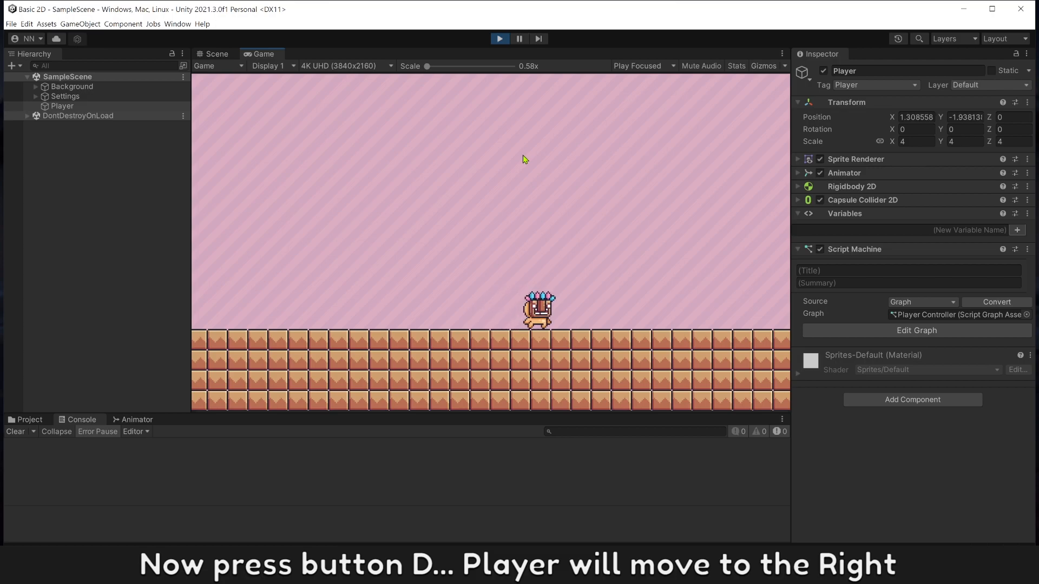
key(d)
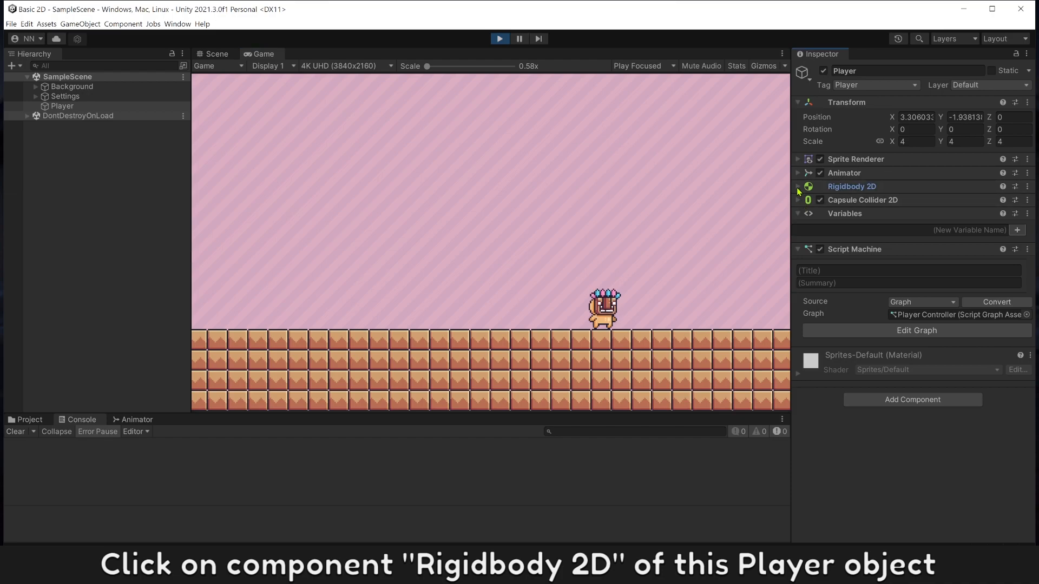
click(799, 186)
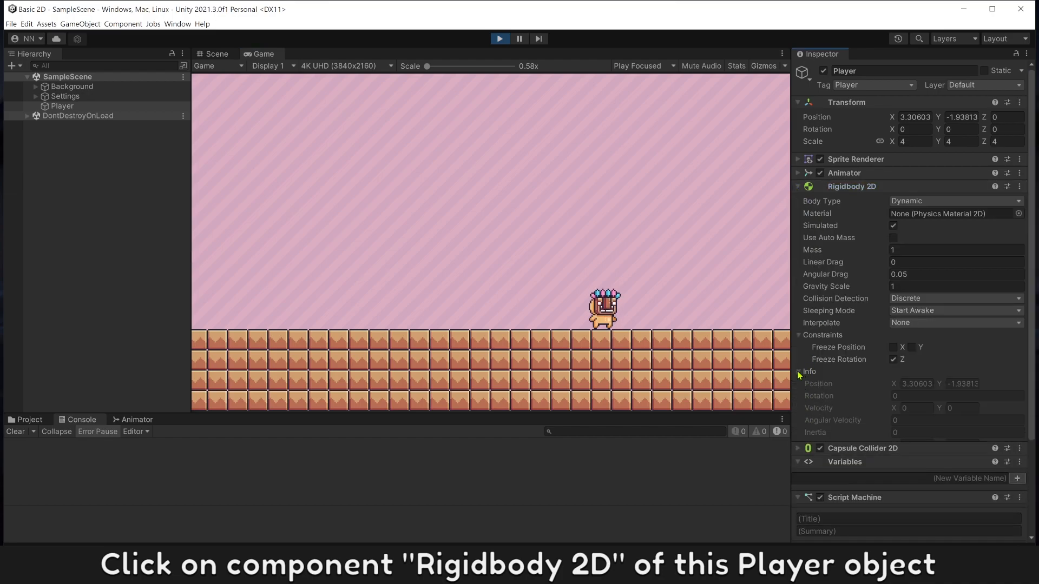
scroll(down, 3)
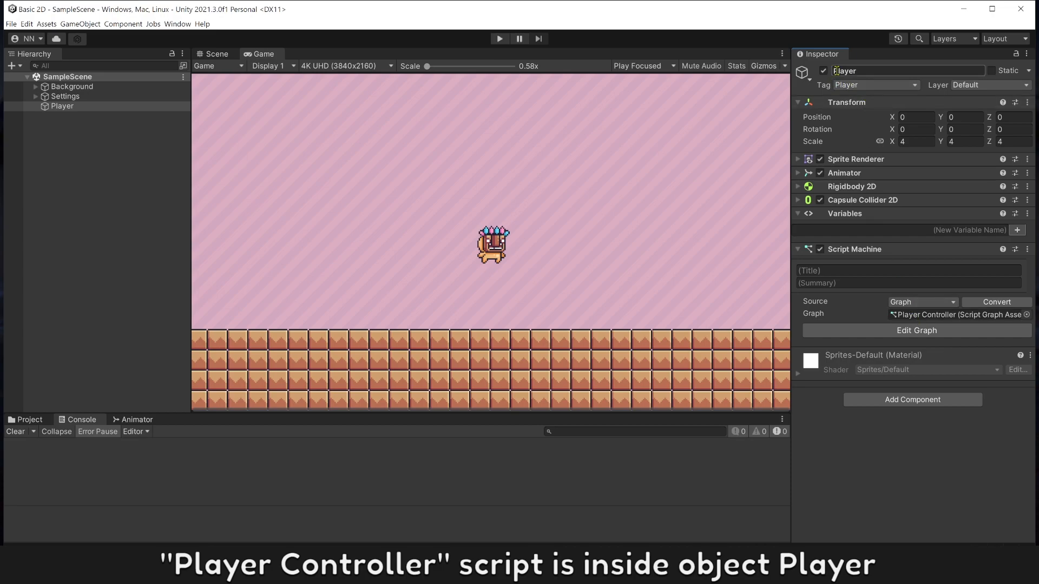
Step: Attach a This node to Set Velocity's target, then disconnect it to use the default self
click(917, 330)
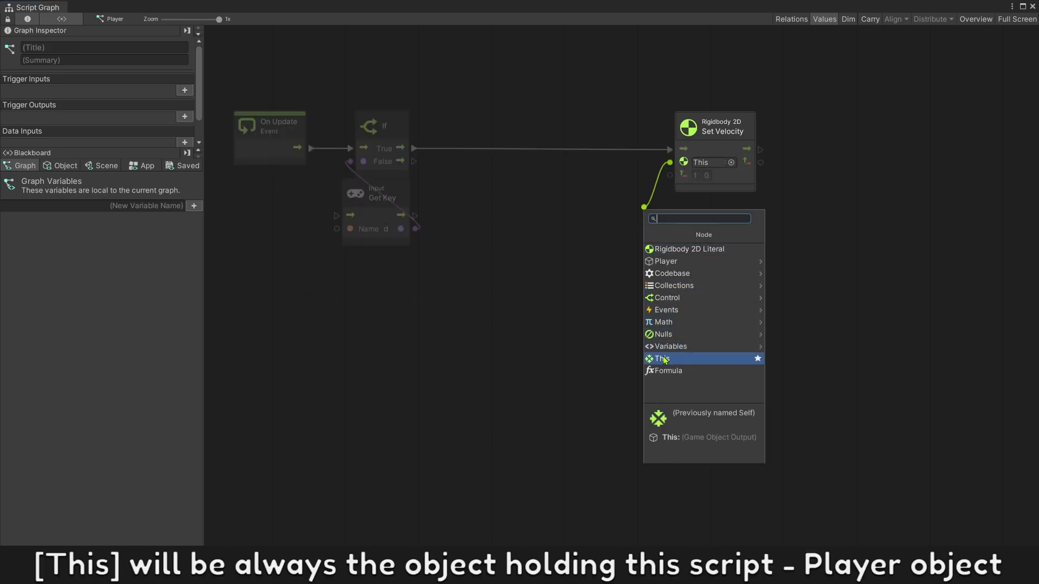
click(658, 358)
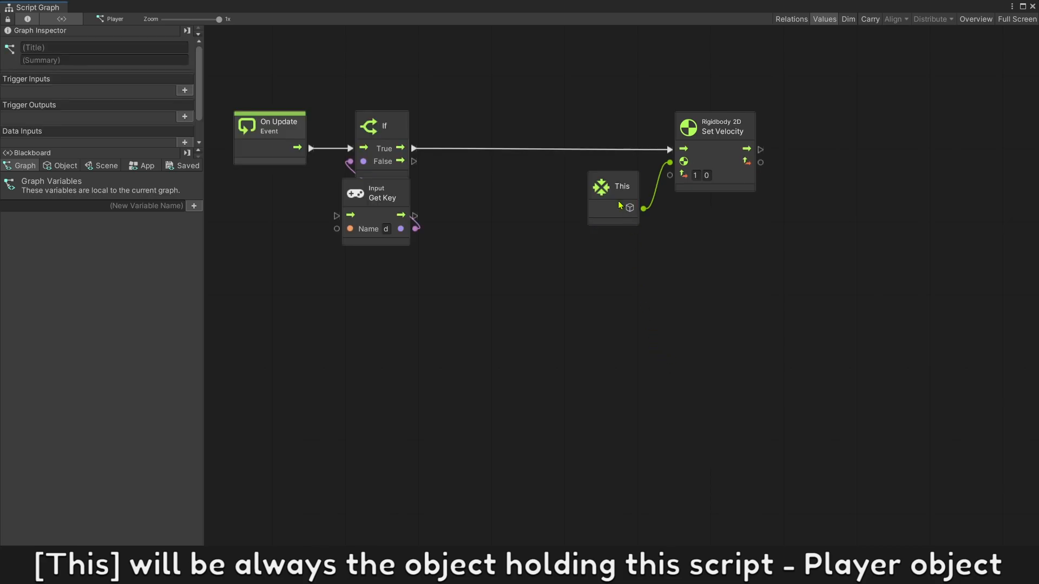
click(612, 185)
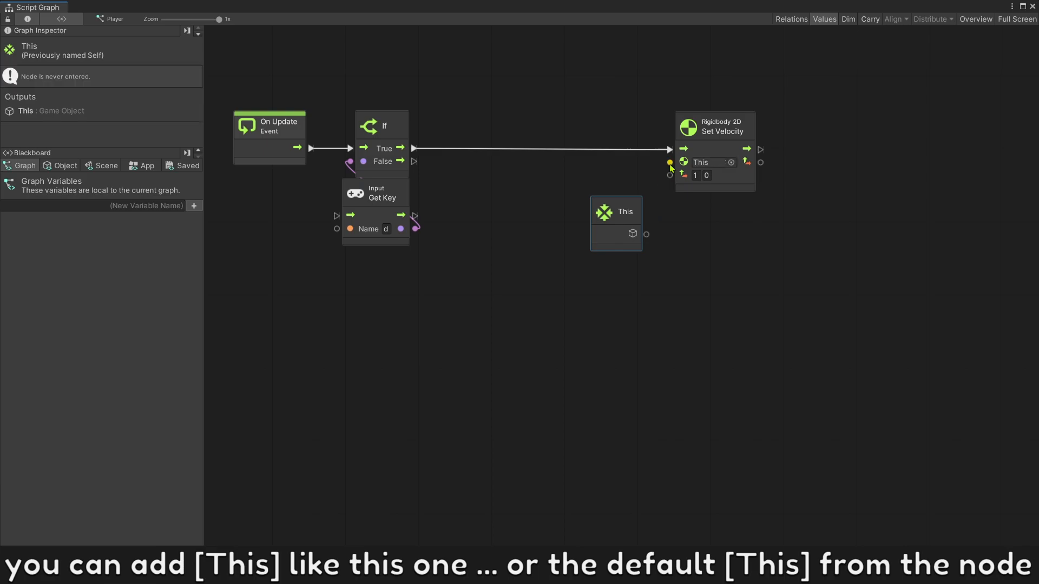
click(615, 223)
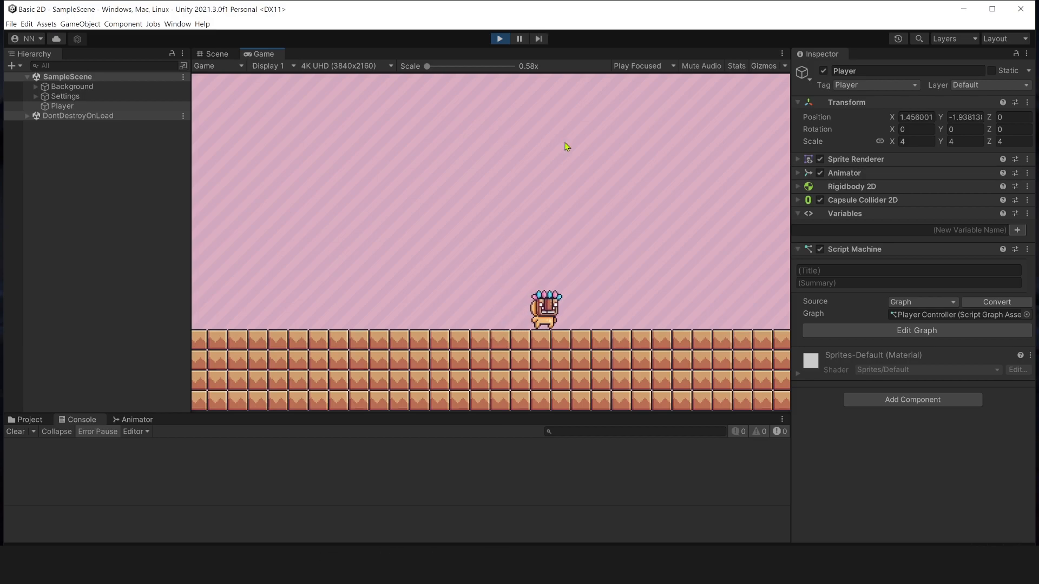
Step: Stop Play, feed a Vector 2 Literal (1, 0) into Set Velocity, and view Object variables
click(499, 38)
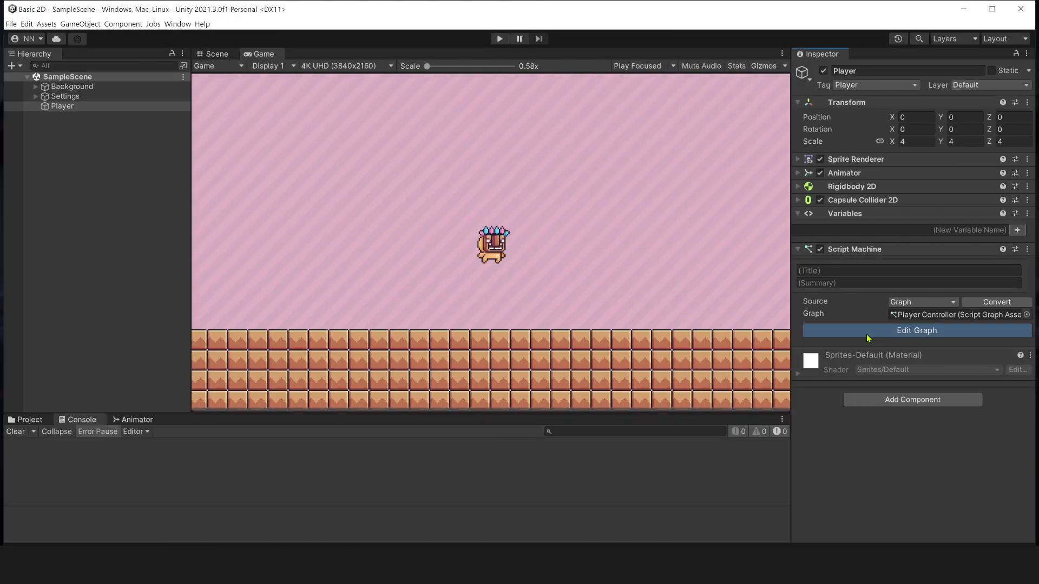
click(917, 331)
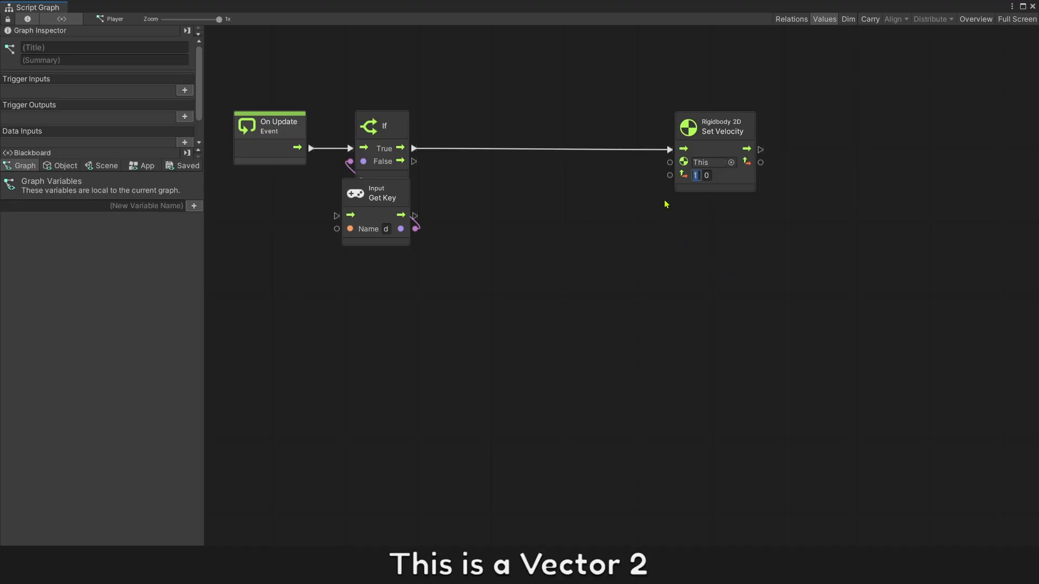
click(666, 175)
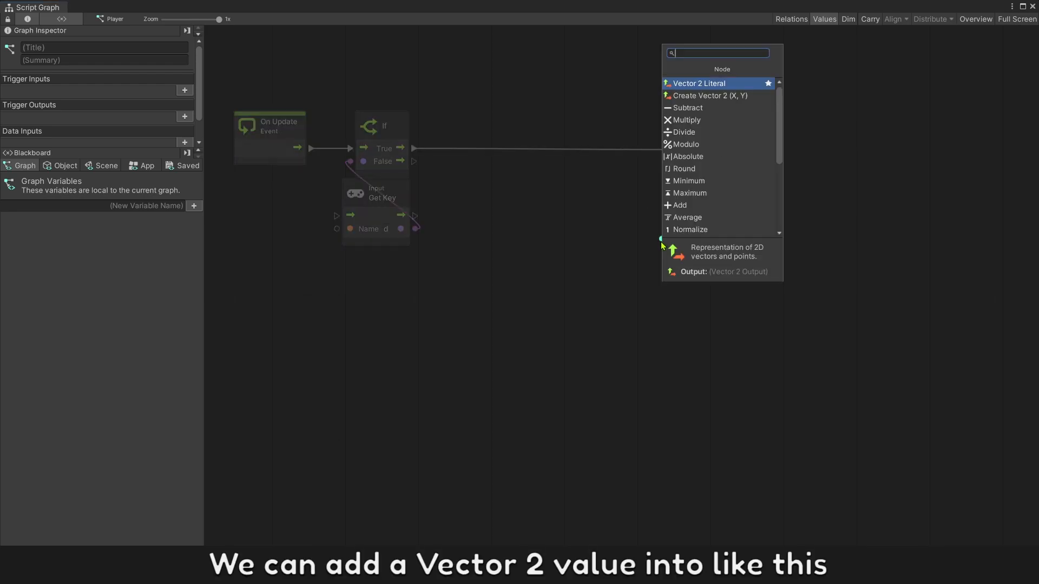
click(699, 83)
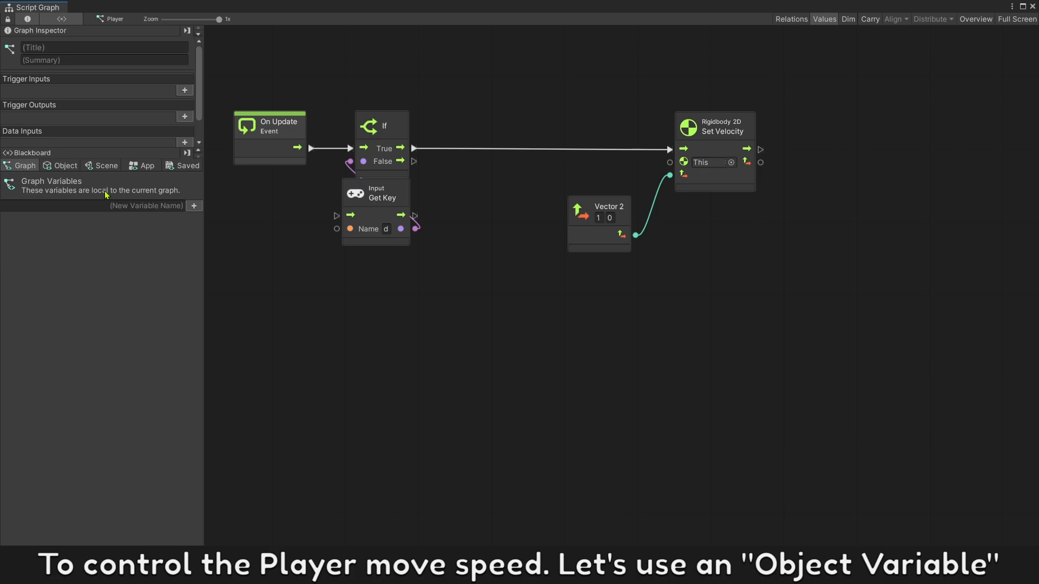
click(65, 165)
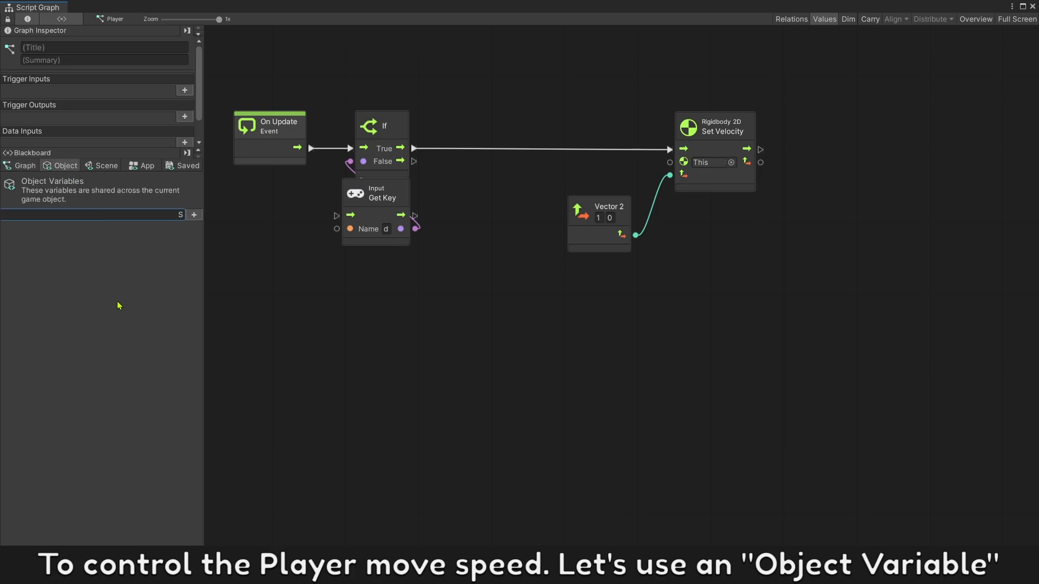
Step: Set the Speed object variable to 1 and add a Get Object Variable node reading Speed
text(Speed)
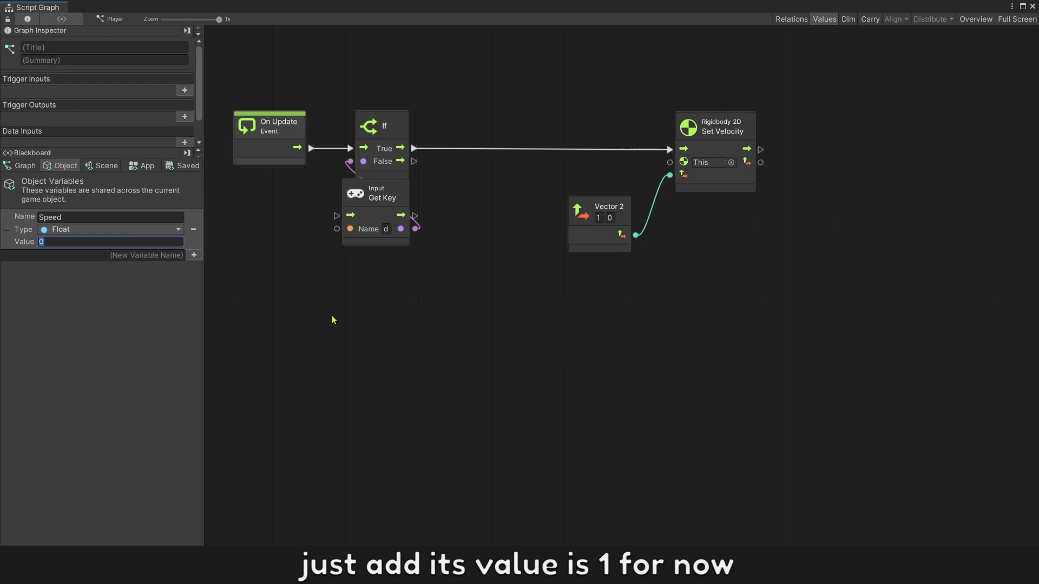
text(1)
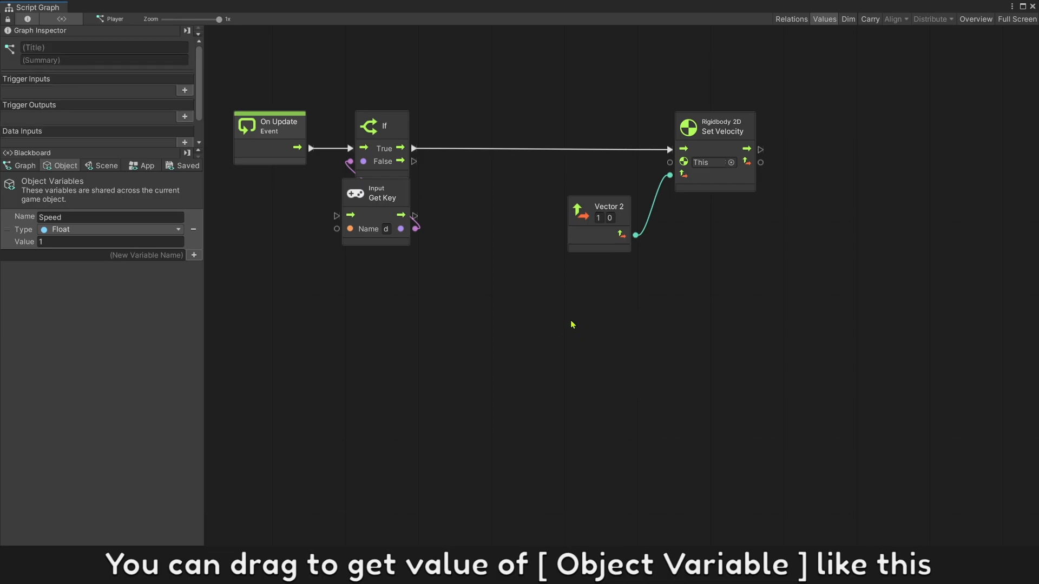
right_click(572, 324)
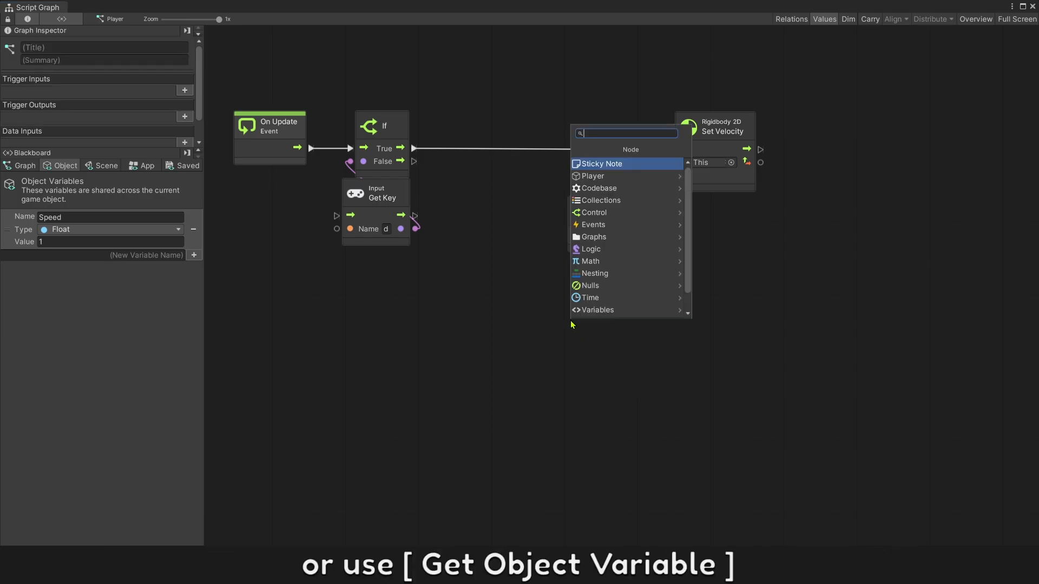
text(get var)
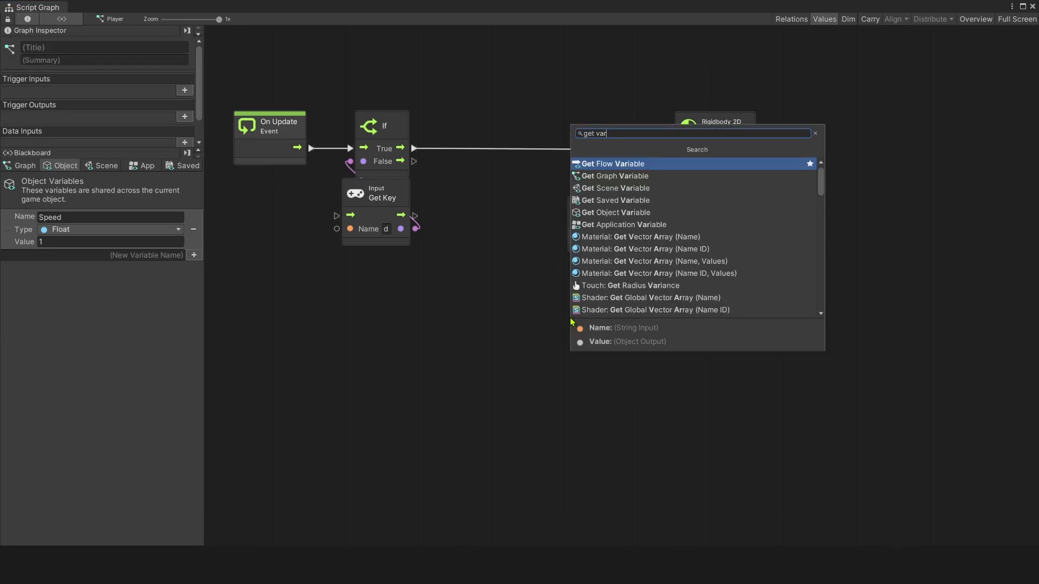
click(617, 212)
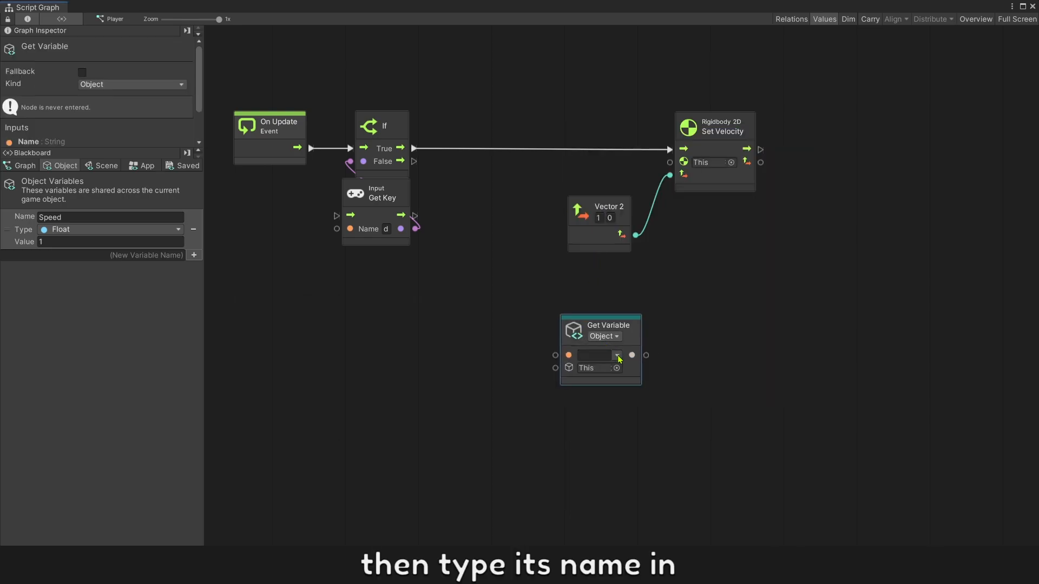
click(617, 355)
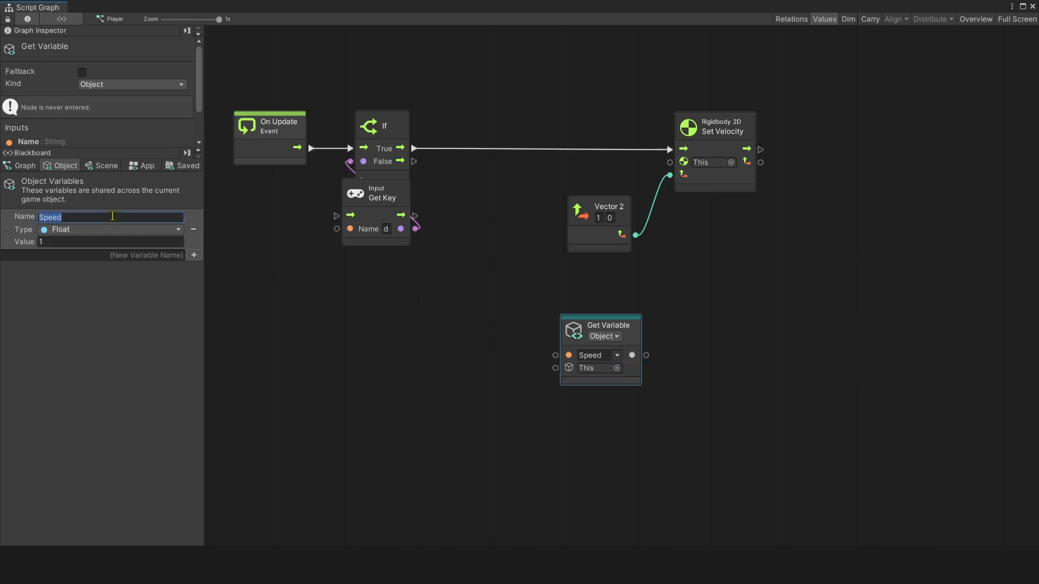
click(594, 355)
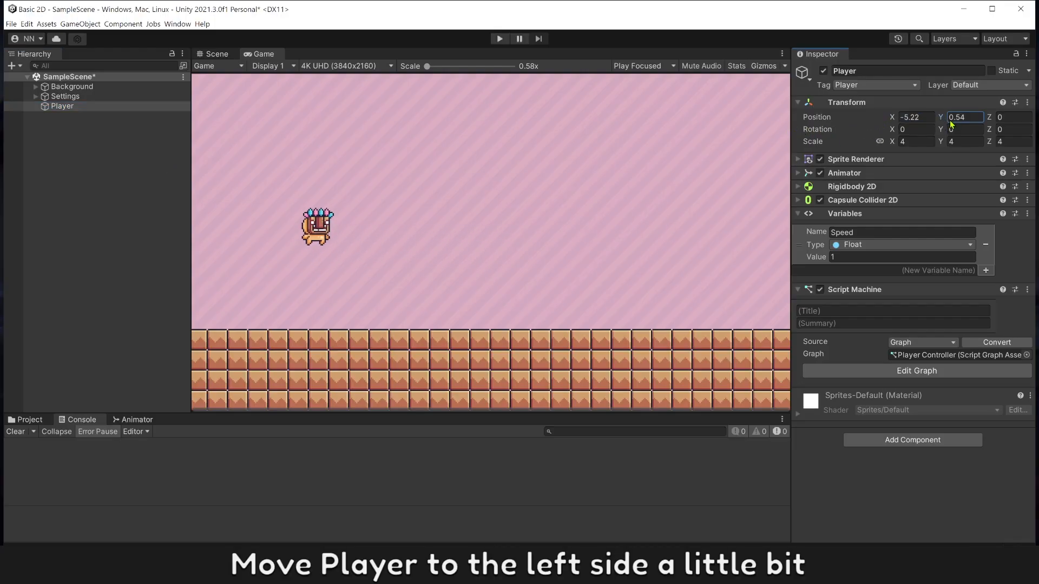
Step: Play the scene, raise Speed to 2 in the Inspector, then reopen the Player Controller graph
click(499, 39)
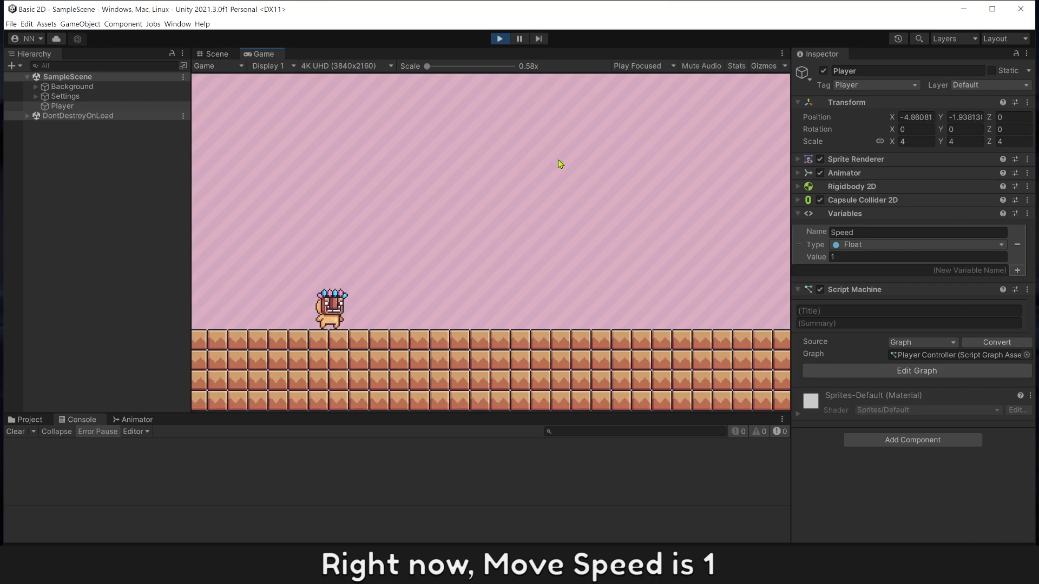
click(918, 257)
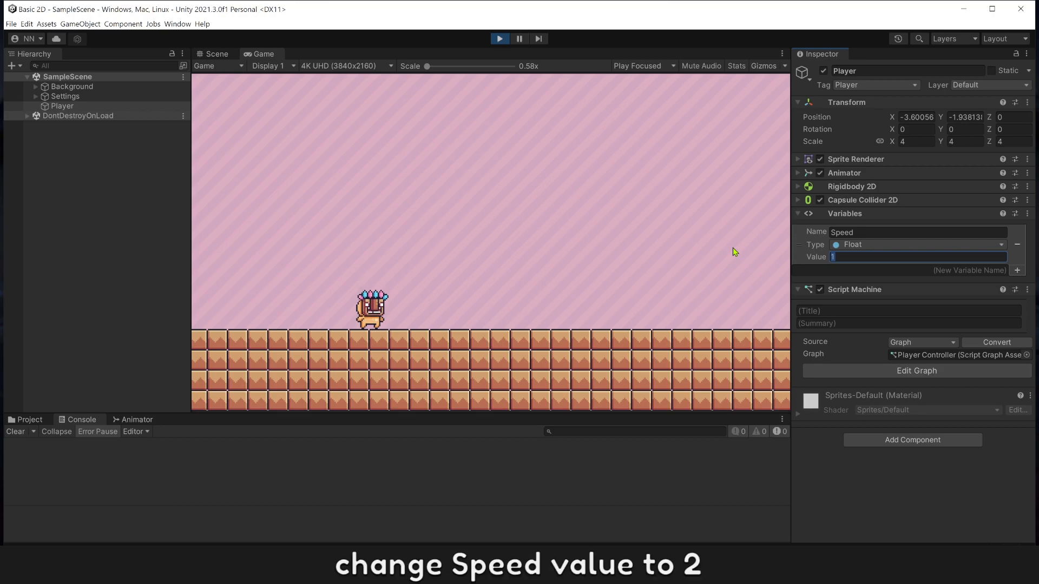
text(2)
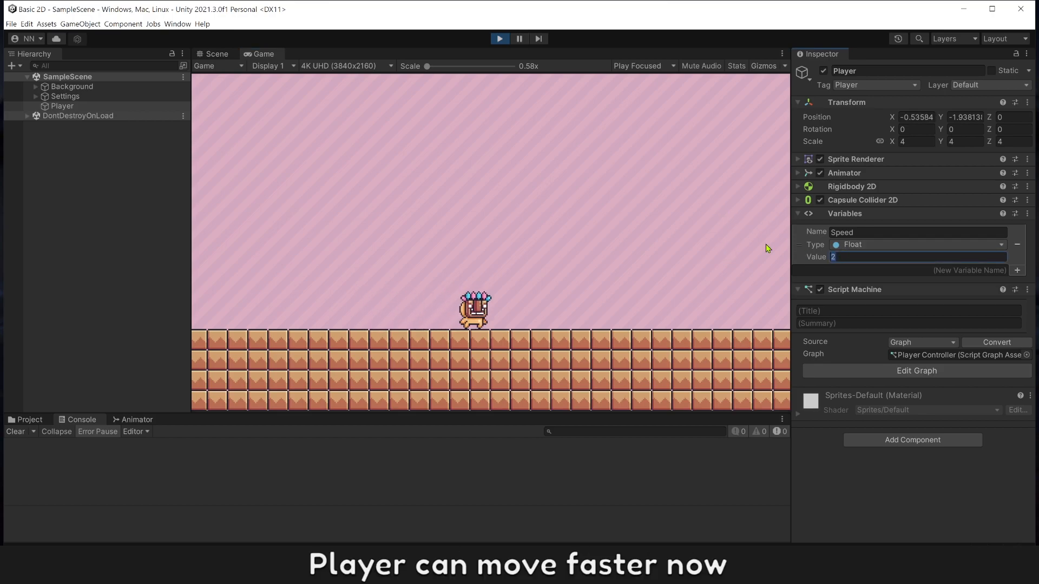
text(3)
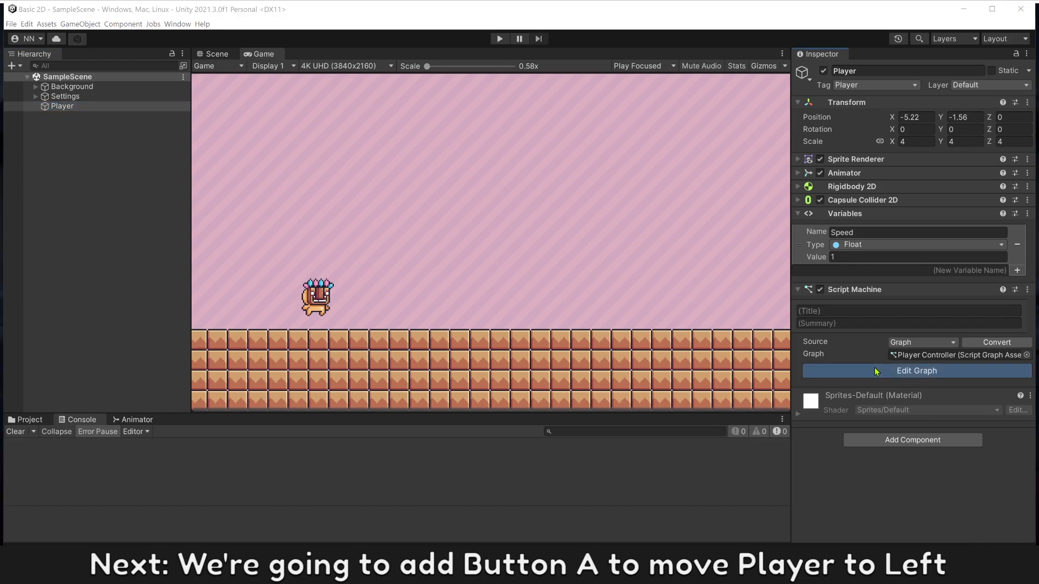
click(916, 371)
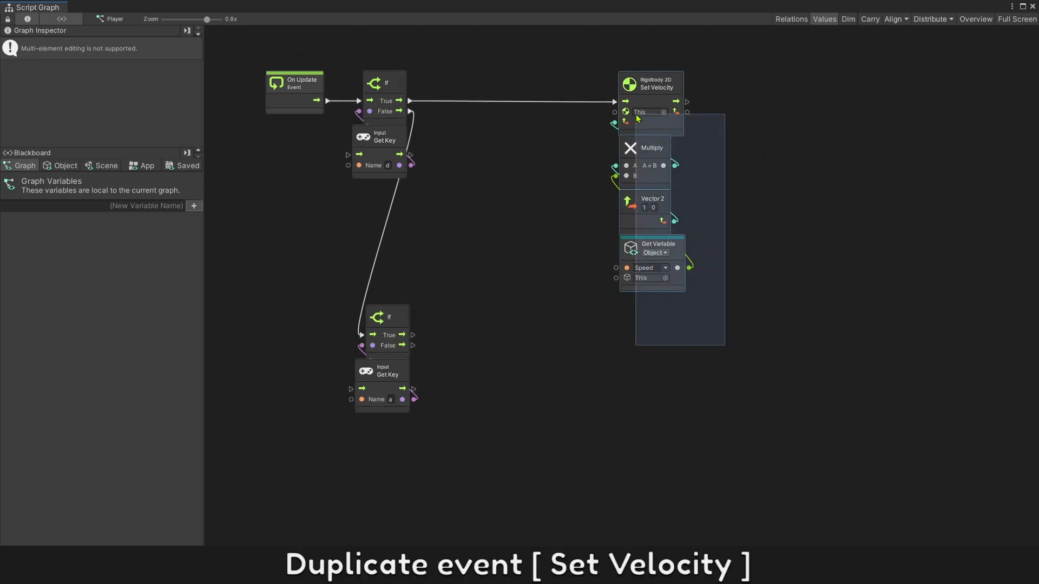
Step: Paste the copied Set Velocity node group and set its Vector 2 X to -1
right_click(507, 334)
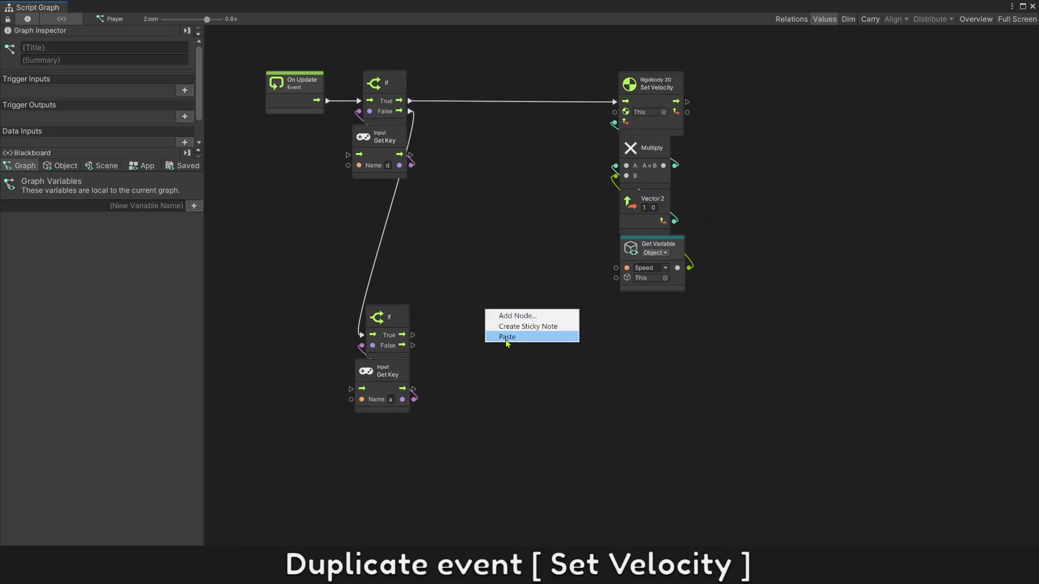
click(506, 336)
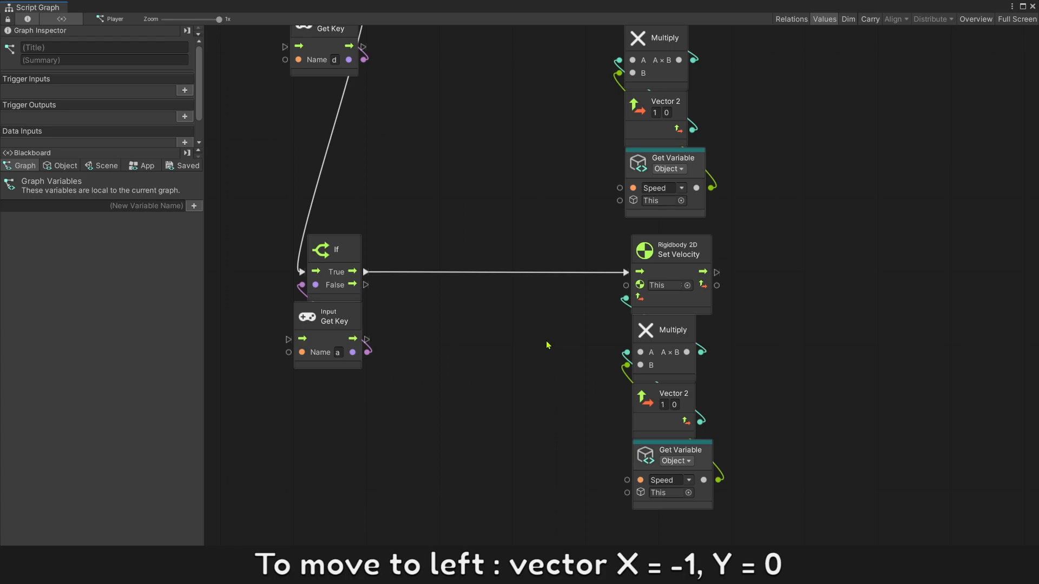
click(662, 404)
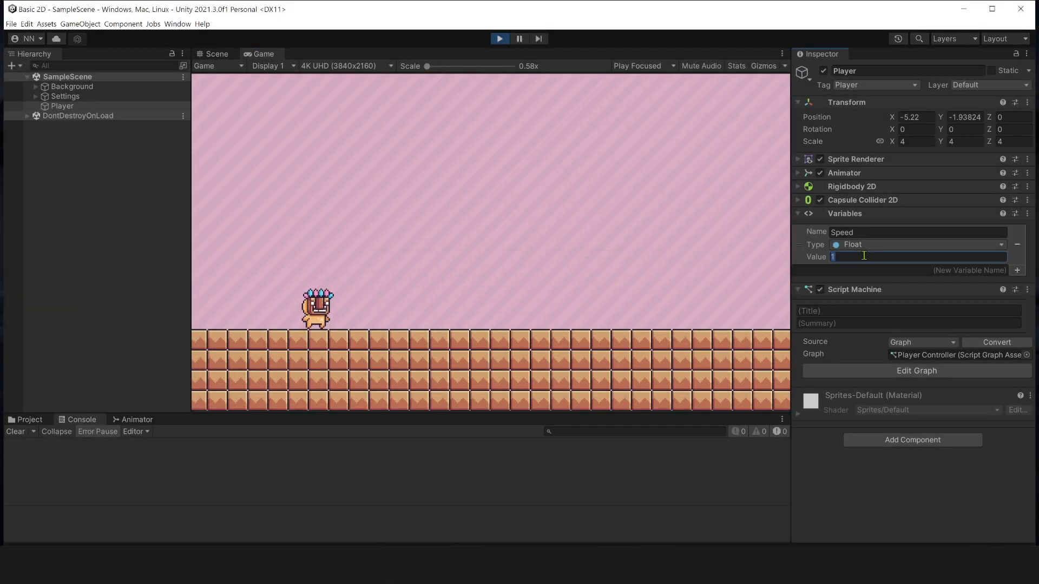
Step: While playing, set Speed to 2, try Rigidbody 2D Linear Drag 5 then 1, and stop
text(2)
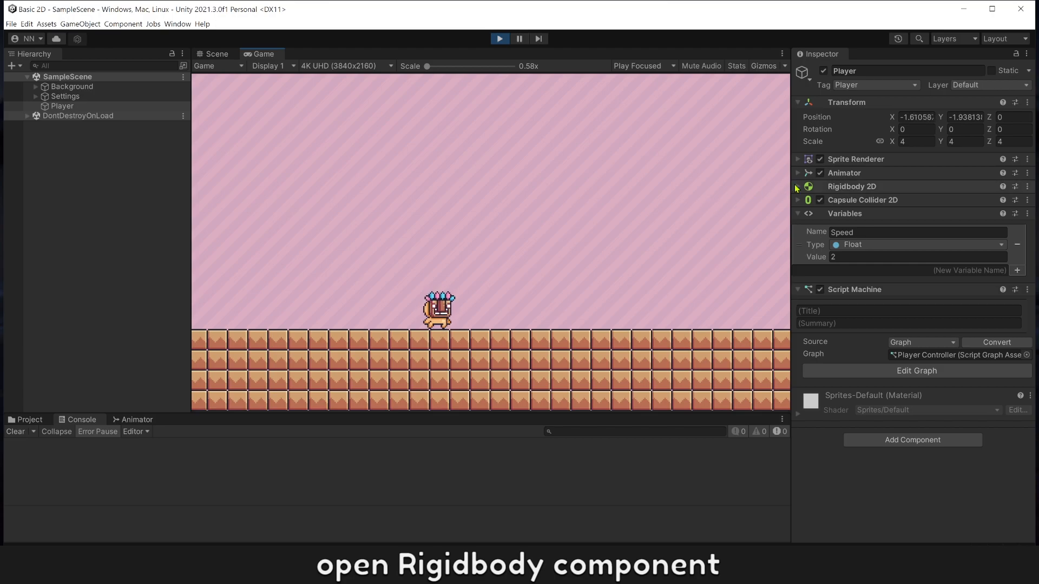
click(798, 186)
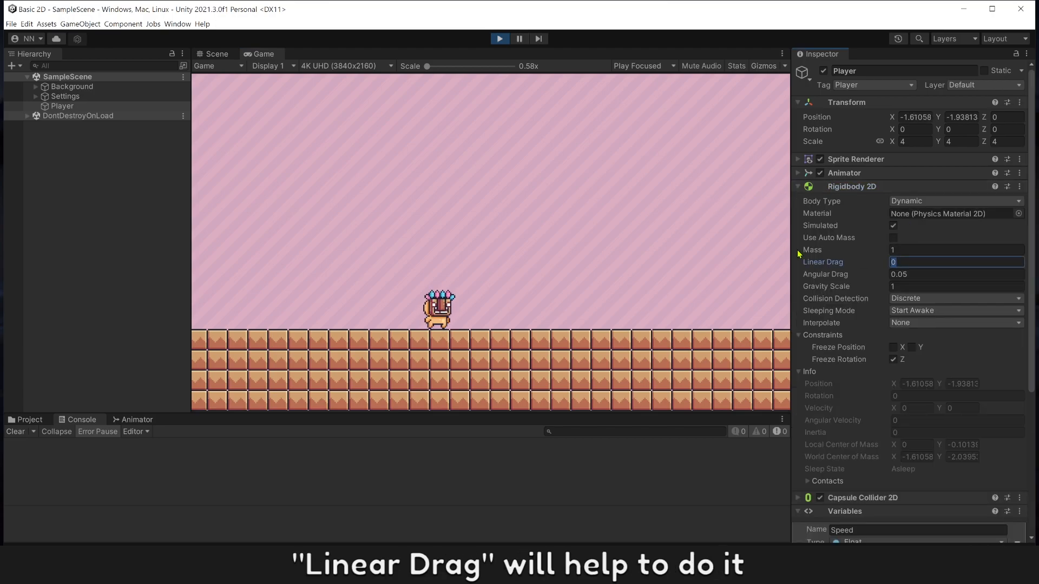
text(5)
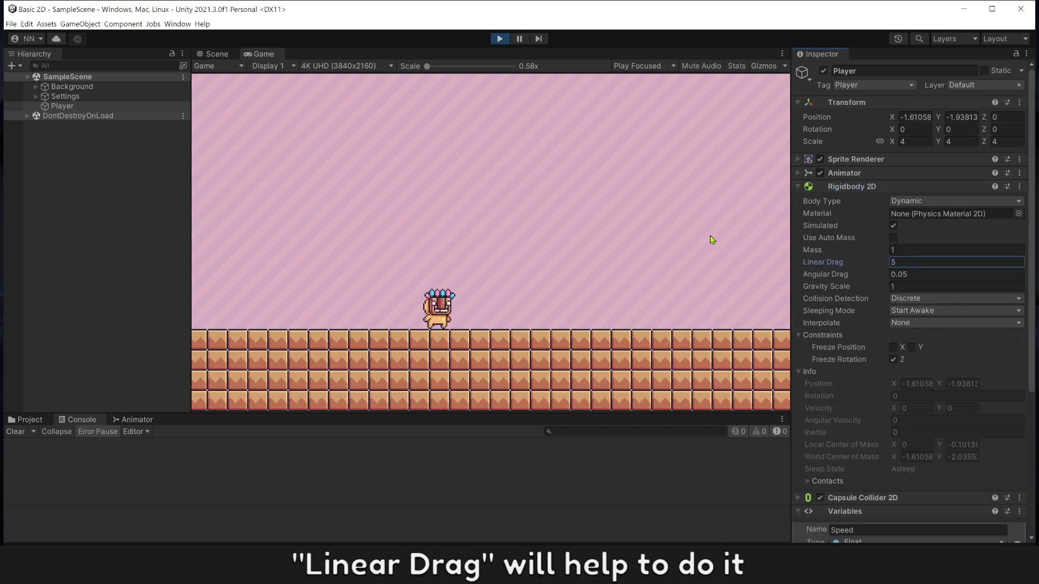
click(928, 262)
text(1)
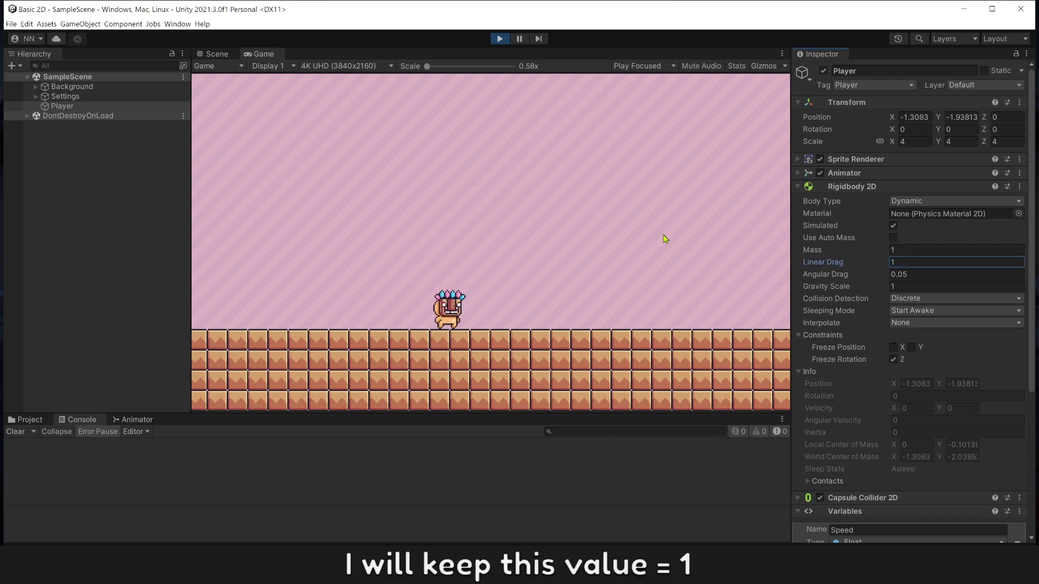
click(499, 38)
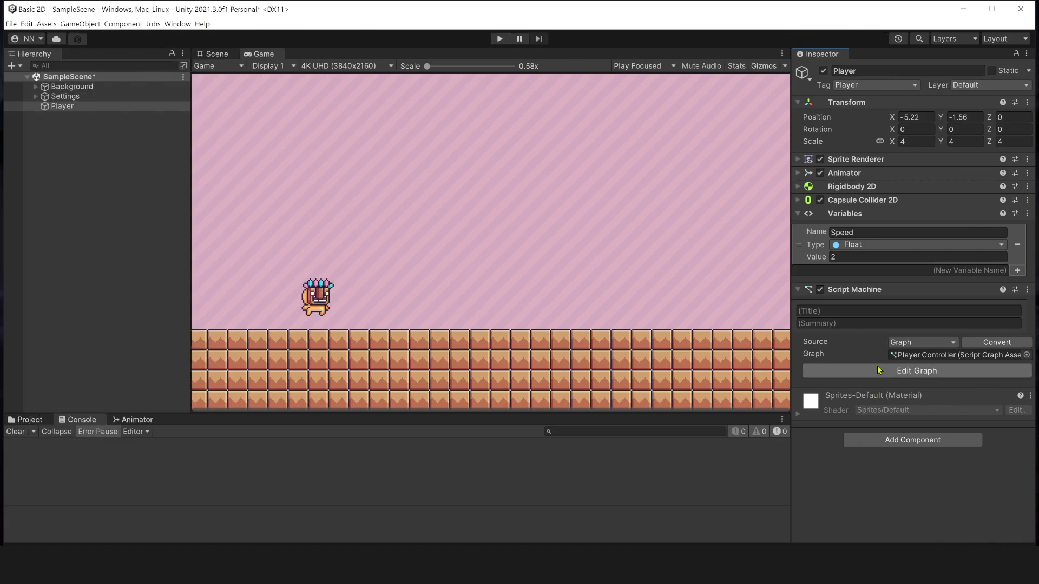
Step: Insert a Flow Set Variable node named 'Move Vector' between the D-key If and Set Velocity
click(916, 370)
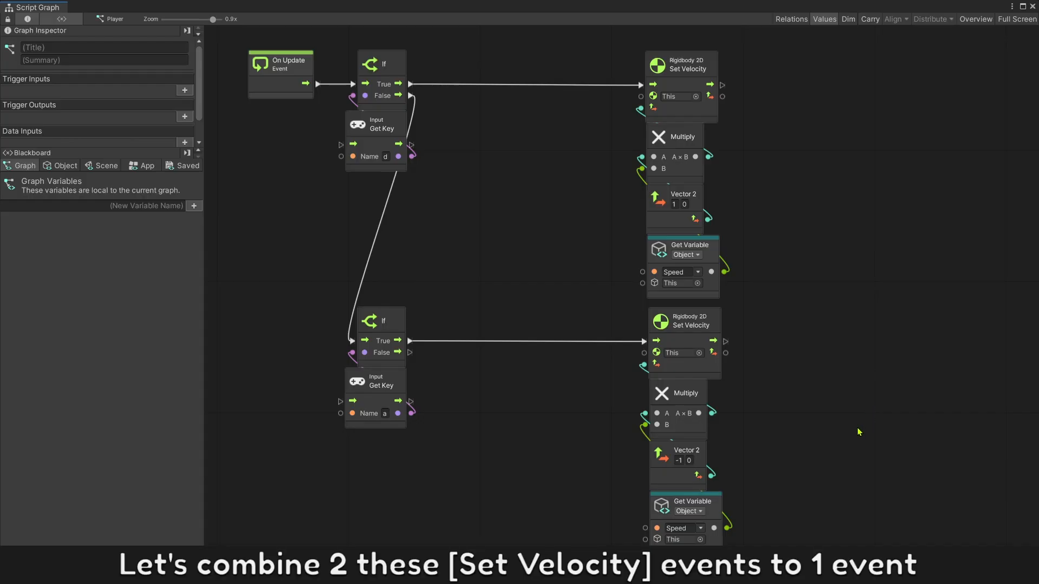
mouse_move(793, 529)
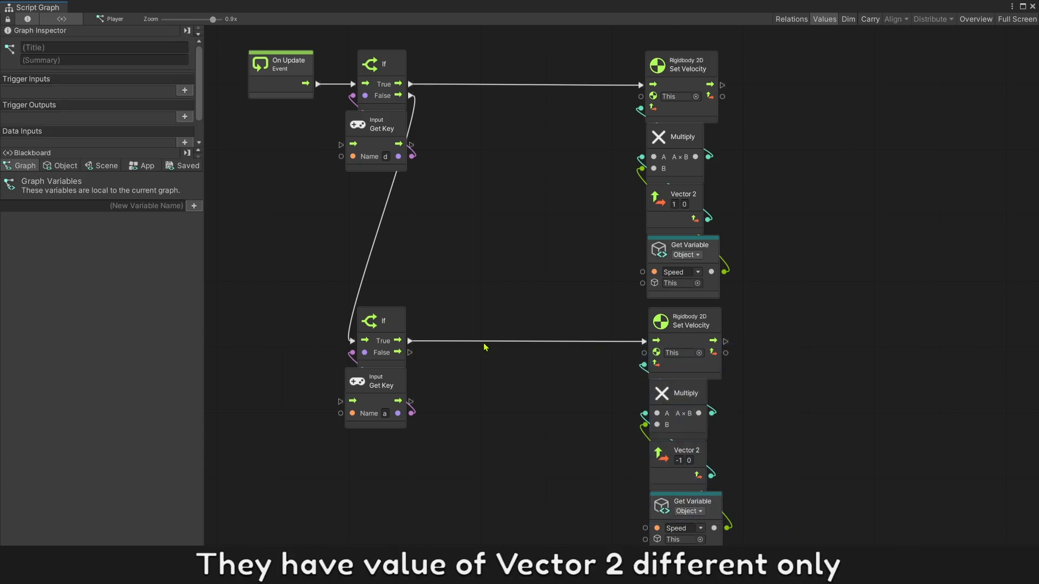
text(s)
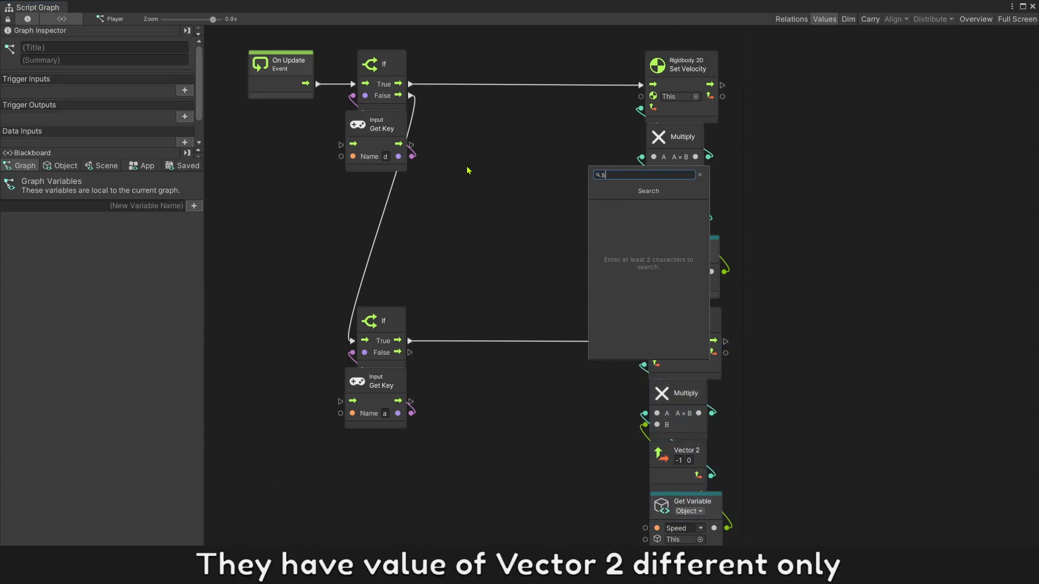
text(et var)
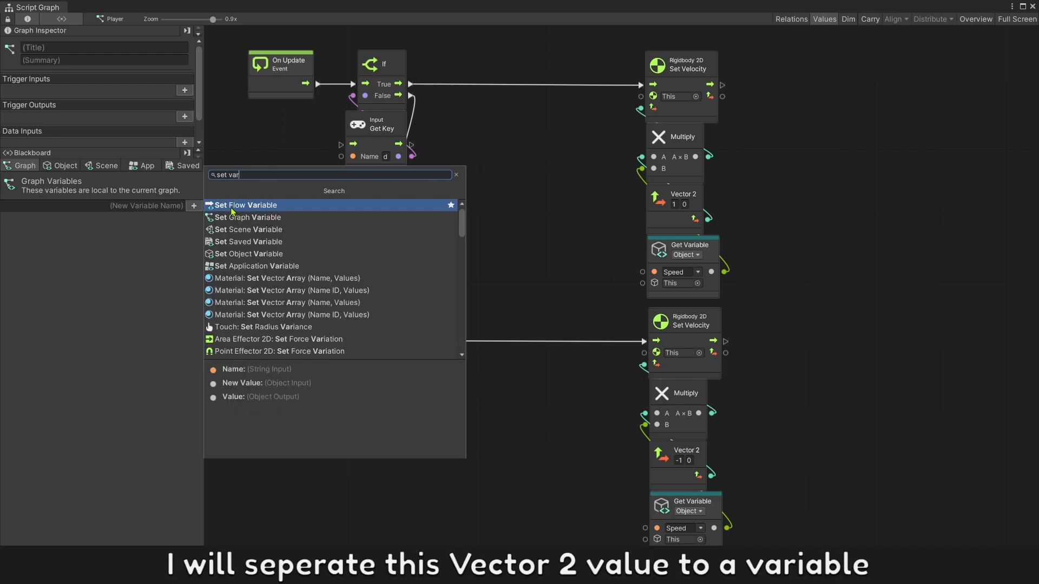
mouse_move(260, 210)
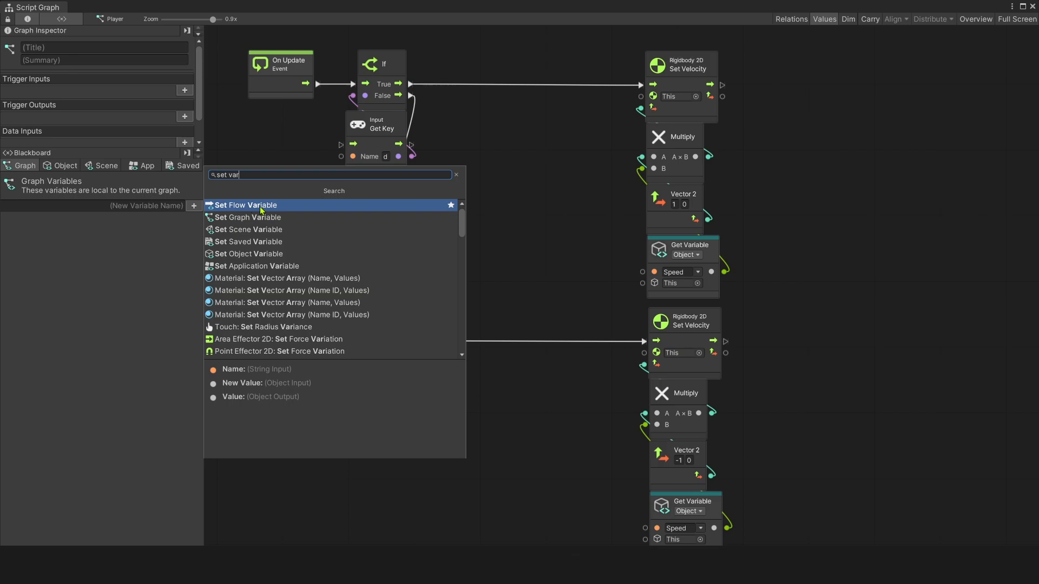
click(247, 205)
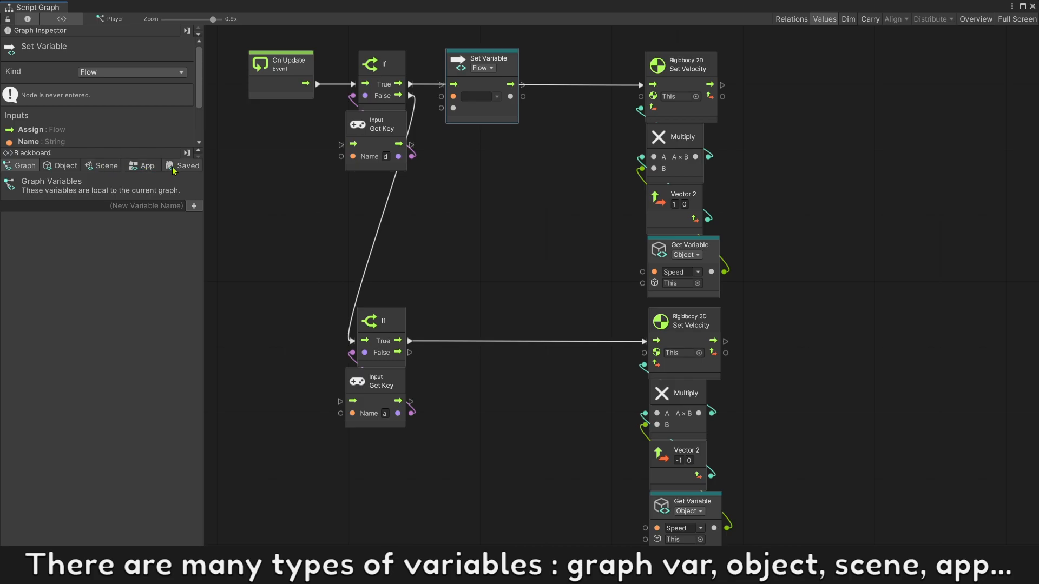
click(482, 59)
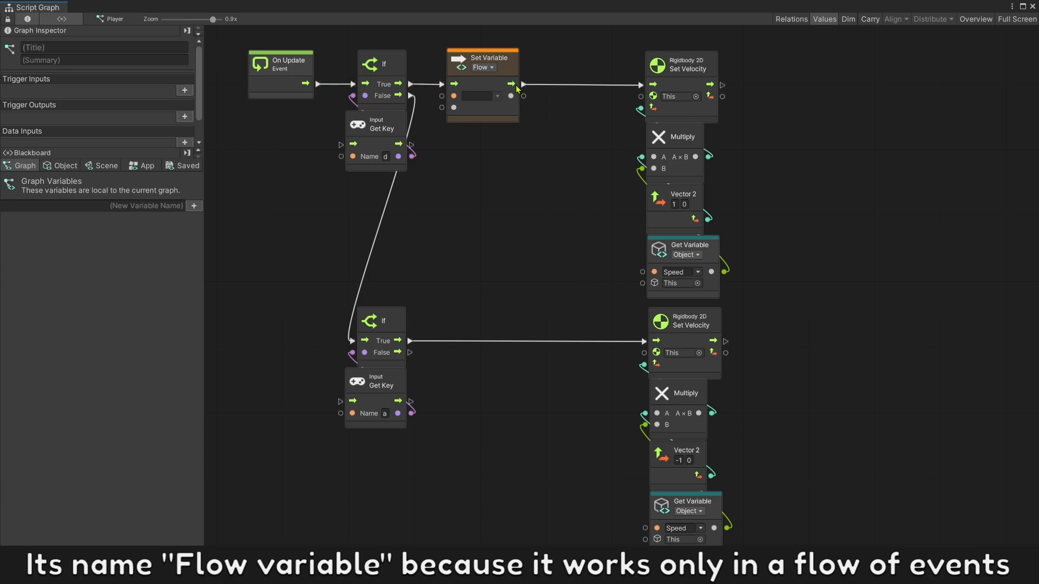
mouse_move(491, 100)
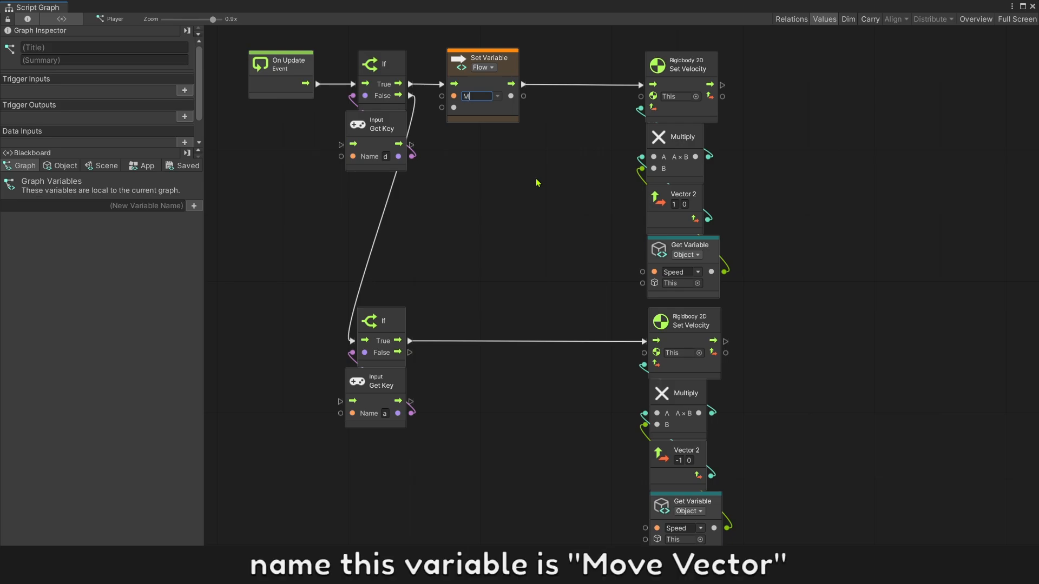
text(Move Vector)
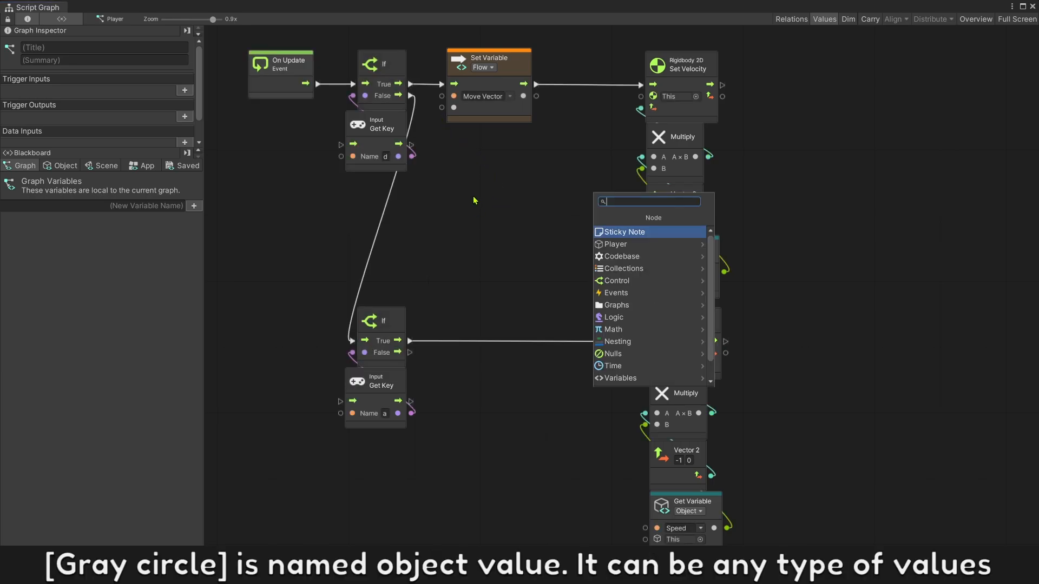
Step: Feed Vector 2 literals (1,0) and (-1,0) into the Move Vector setters, then play
text(vec 2 lit)
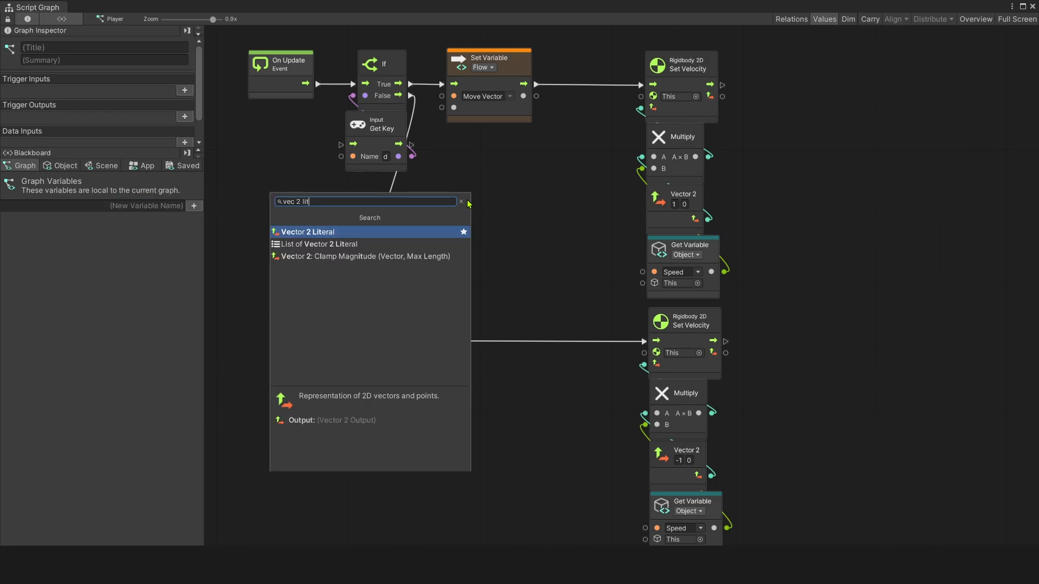
click(308, 231)
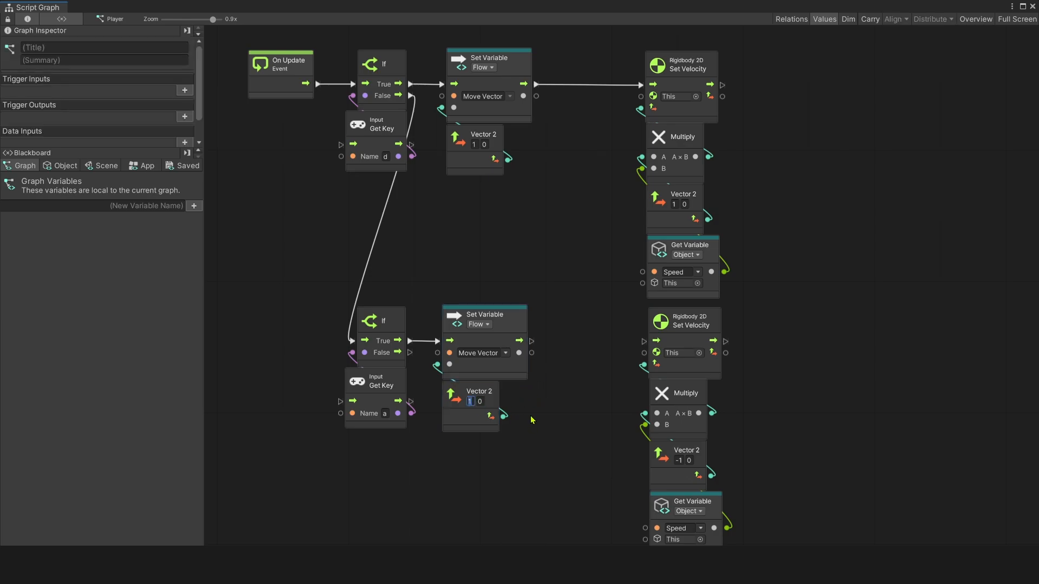
right_click(525, 224)
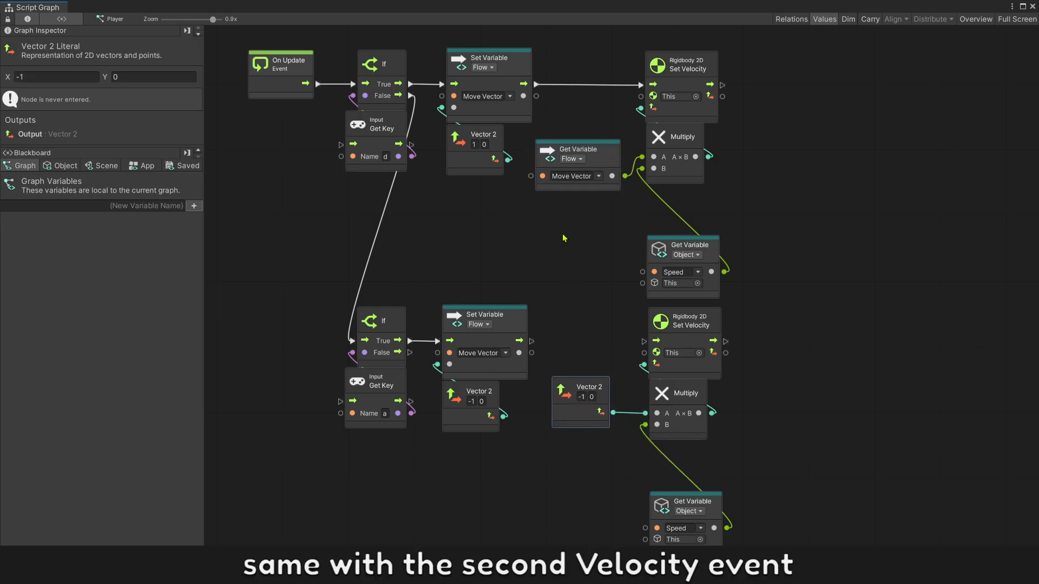
click(614, 287)
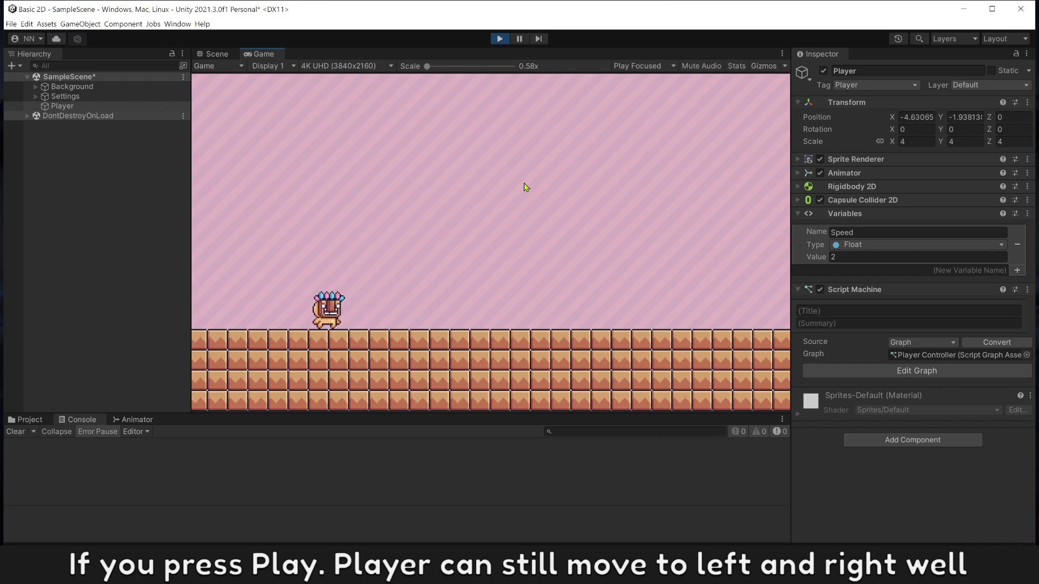
Step: Add a Trigger Custom Event node named 'Player Move' to the key branches
click(916, 371)
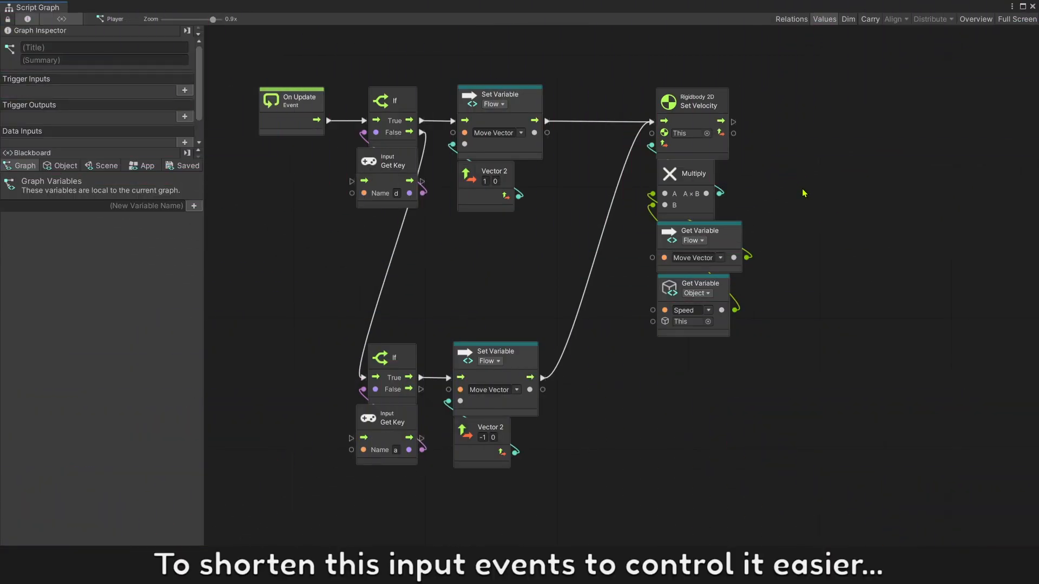
right_click(789, 194)
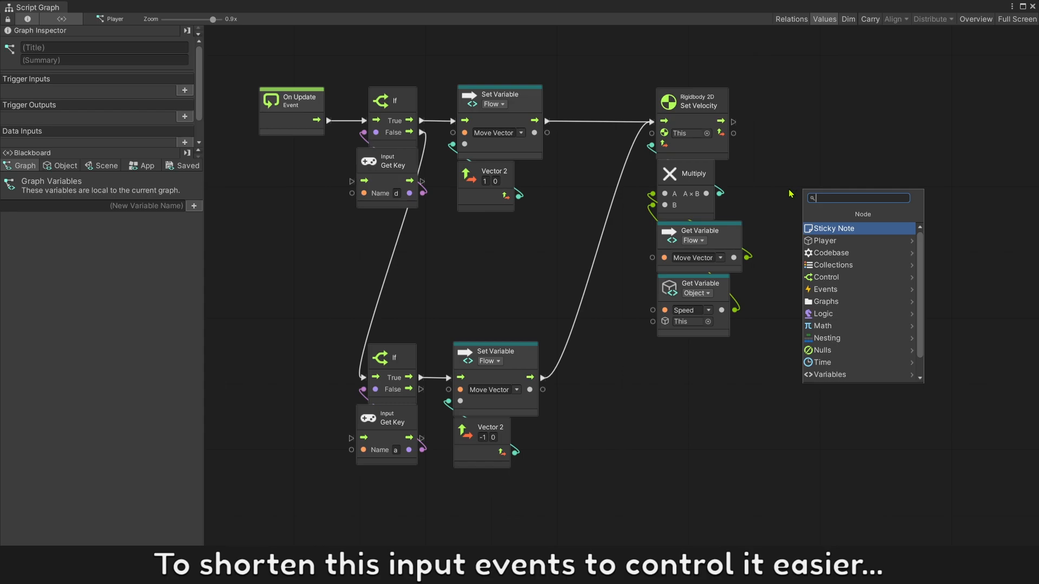
text(tr)
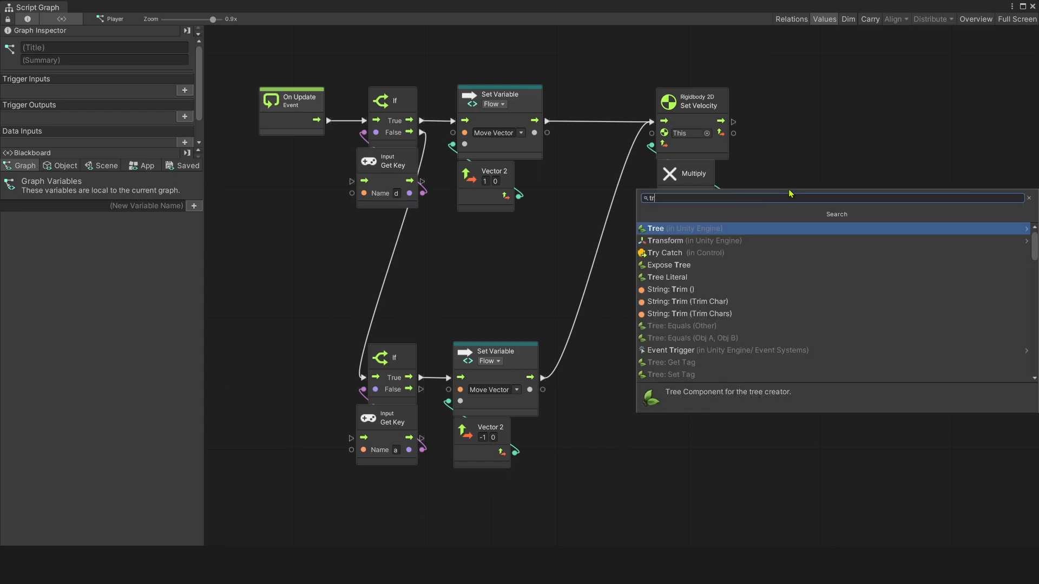
text(rig c)
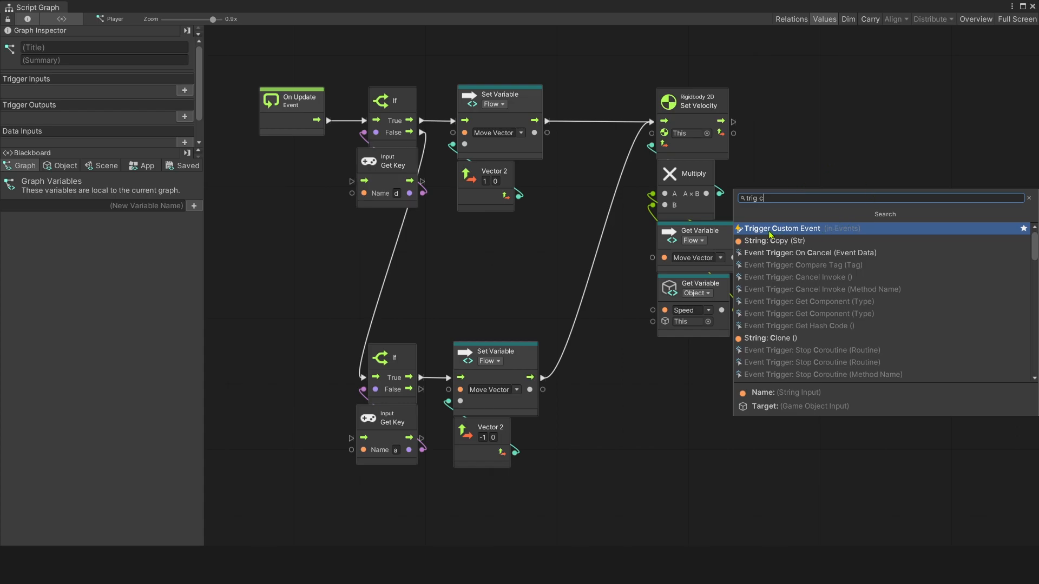
click(782, 228)
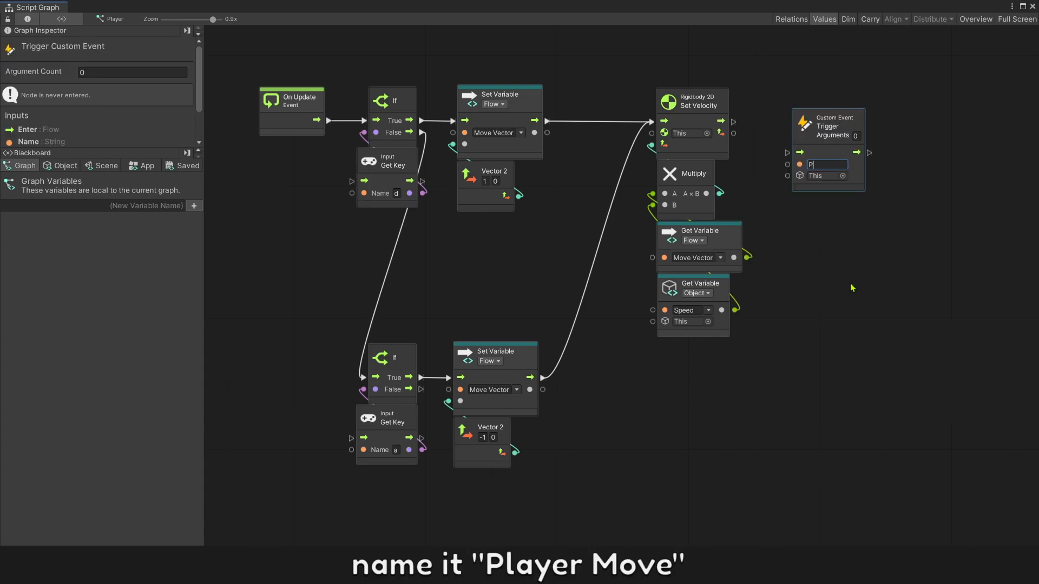
text(Player Move)
text(cus e)
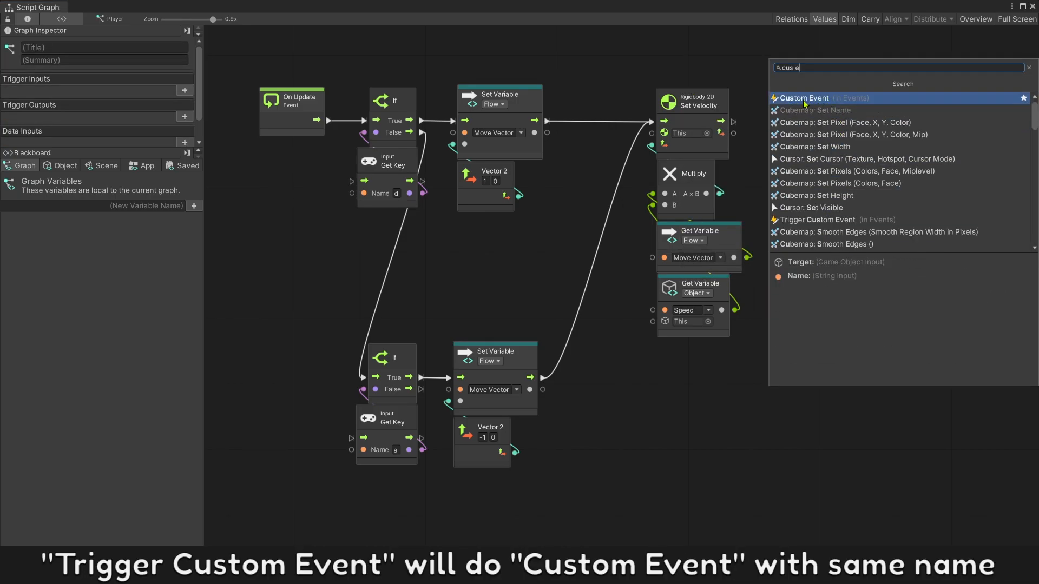
Step: Add a Player Move Custom Event node driving the grouped velocity chain and run the game
click(806, 97)
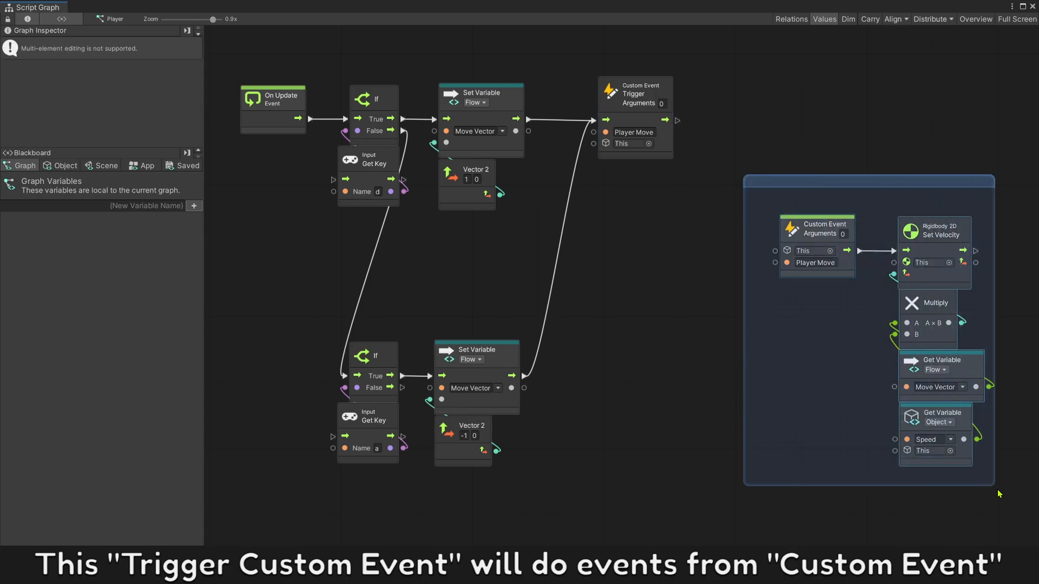
click(760, 181)
text(Player Move)
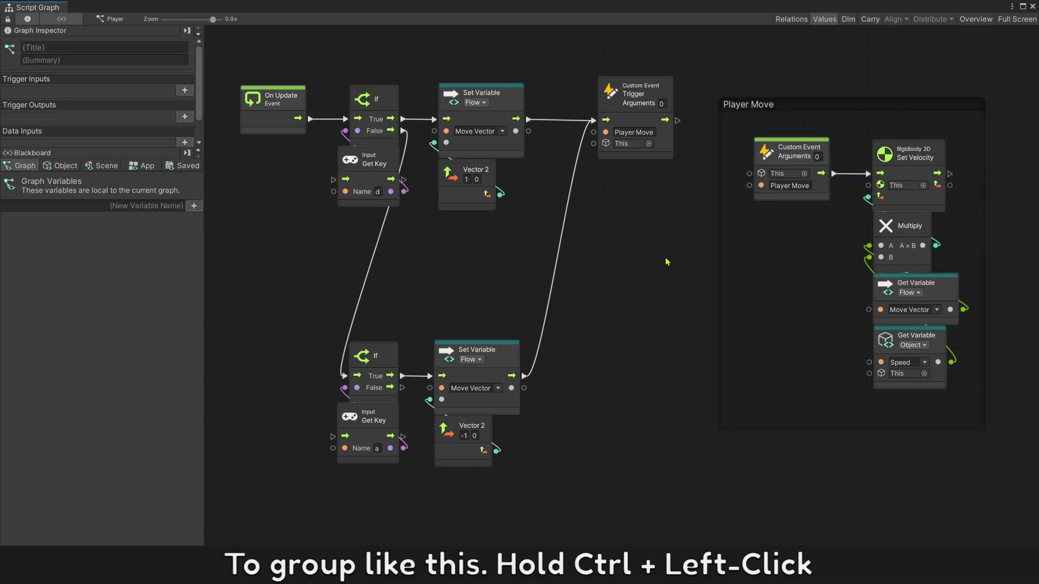
click(499, 38)
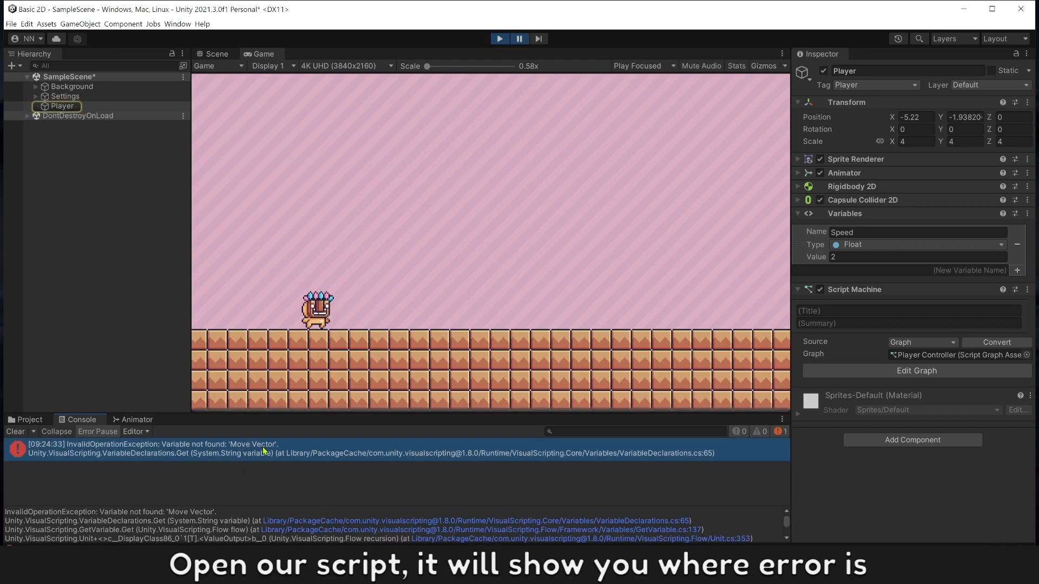
Step: Switch both Move Vector setters and the getter from Flow to Graph scope
click(916, 370)
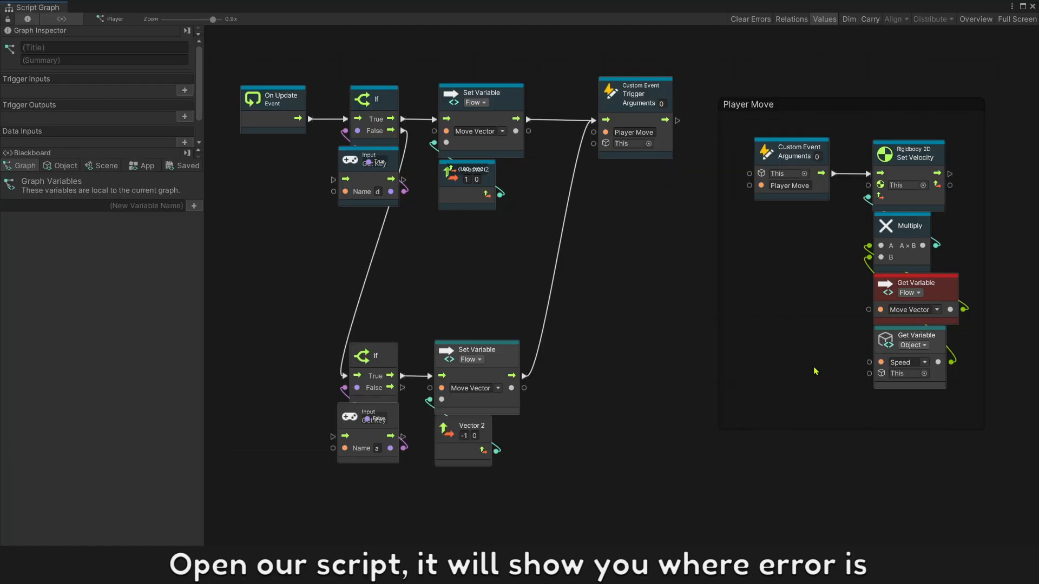
click(914, 289)
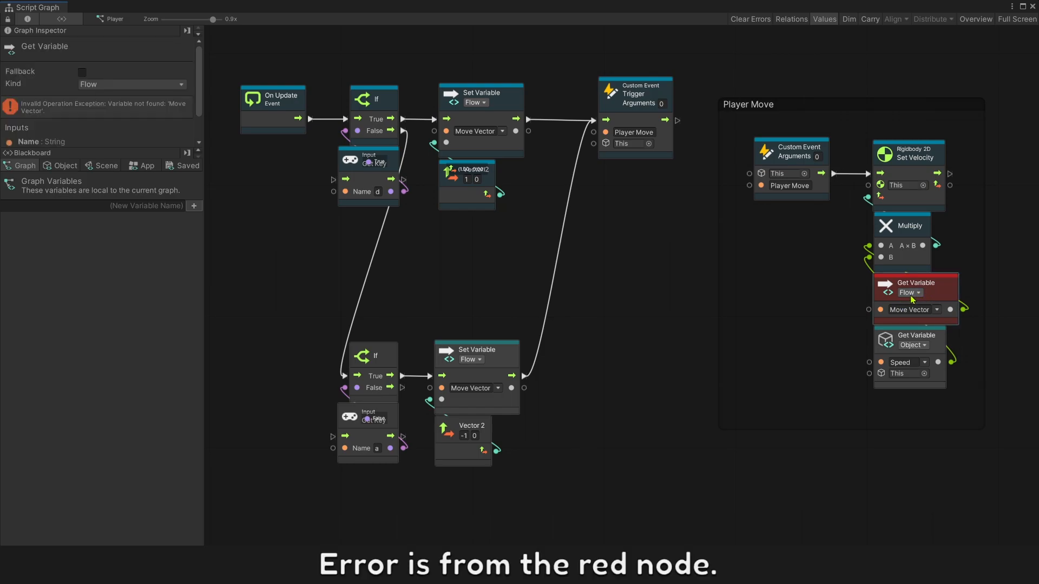
mouse_move(570, 222)
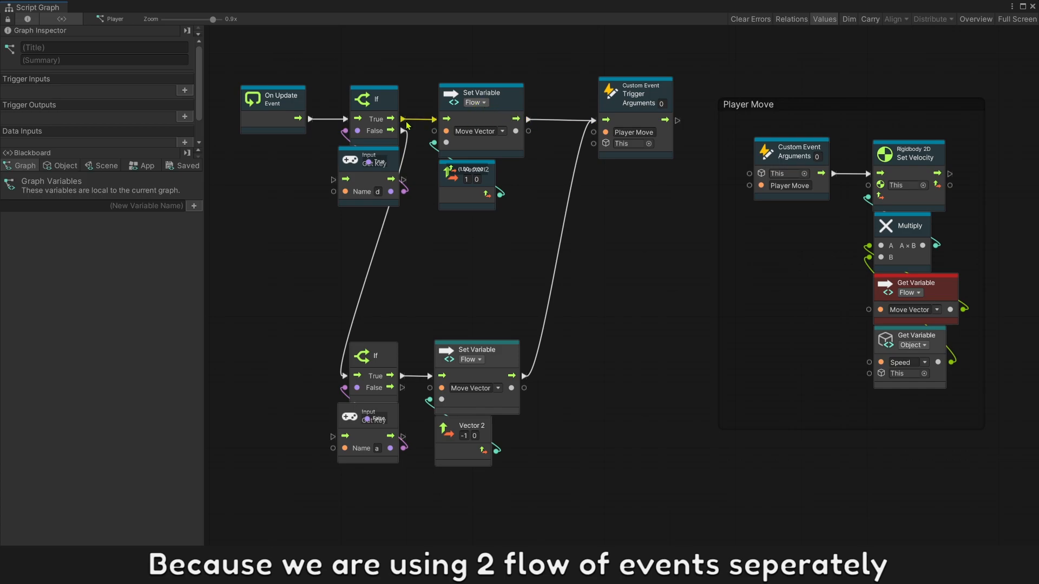
mouse_move(560, 302)
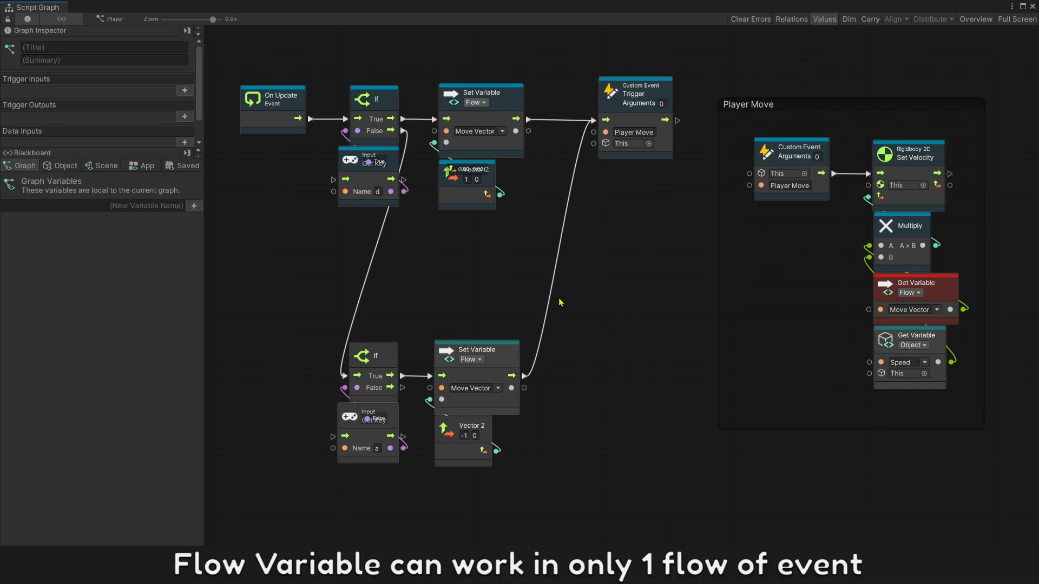
mouse_move(818, 128)
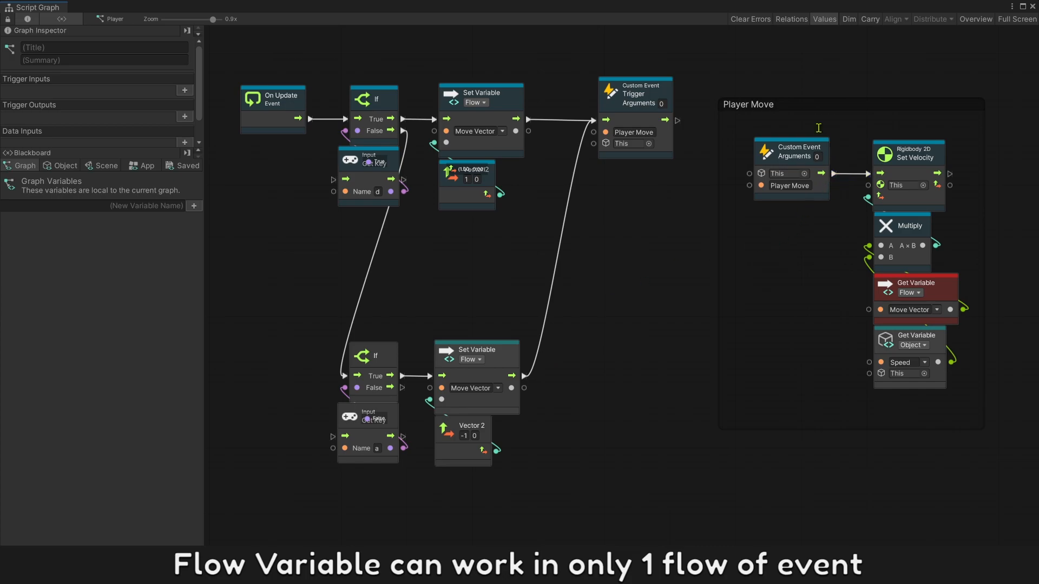
click(790, 151)
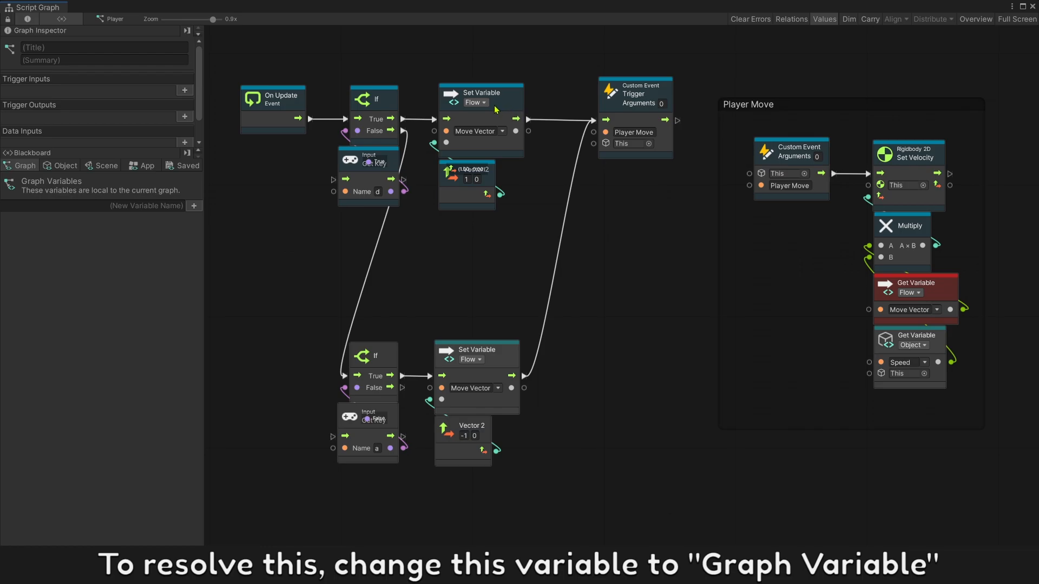
click(476, 102)
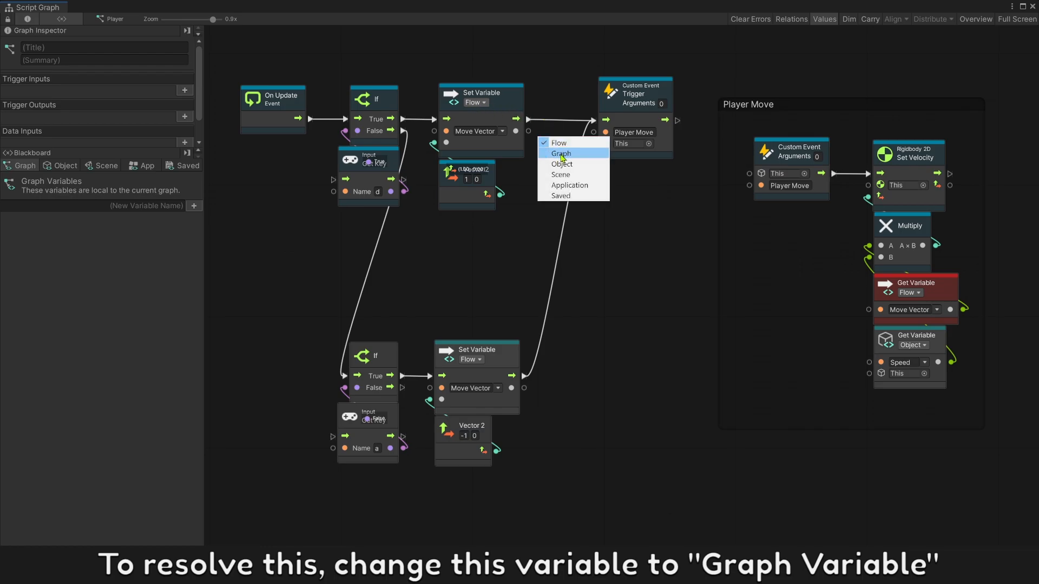
click(561, 153)
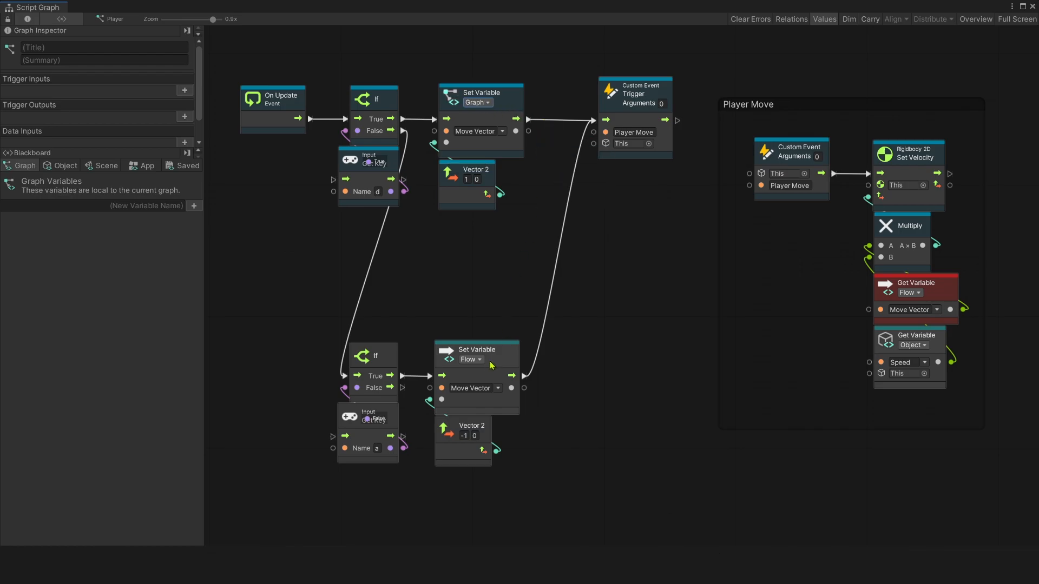
click(471, 359)
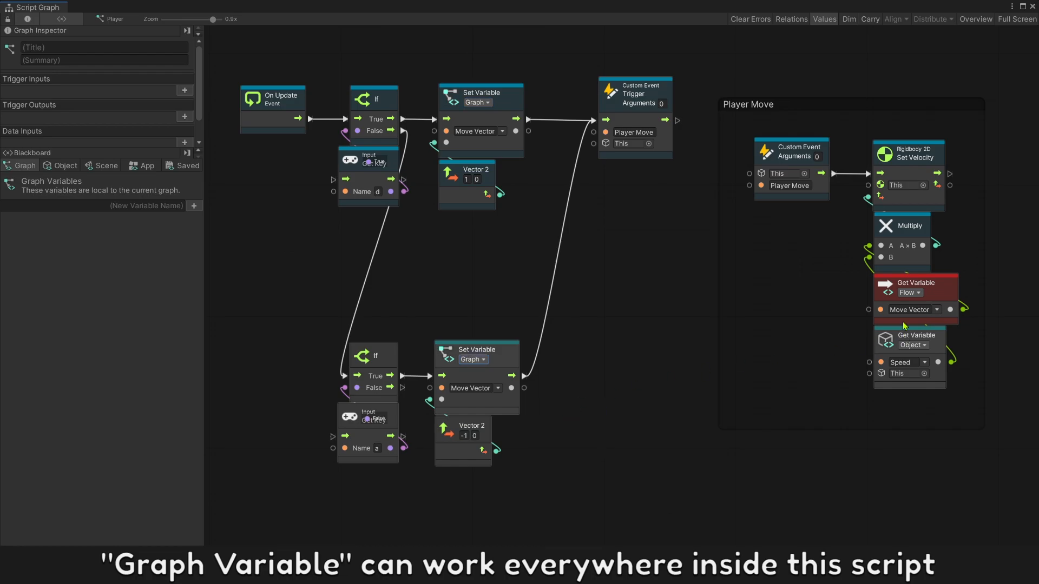
click(912, 292)
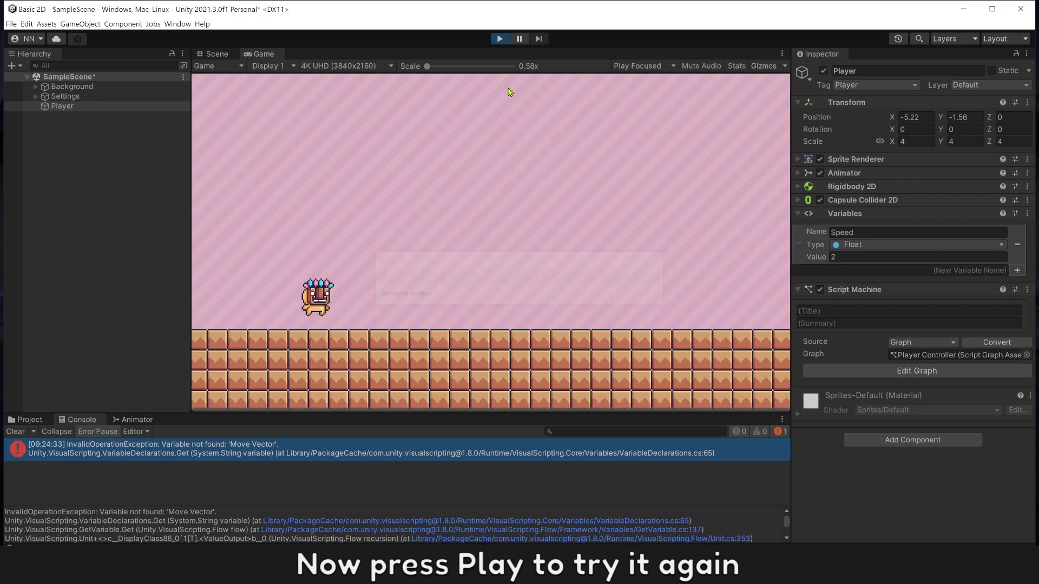
Step: Rerun the game and show the Player Controller graph beside it to watch it live
click(499, 39)
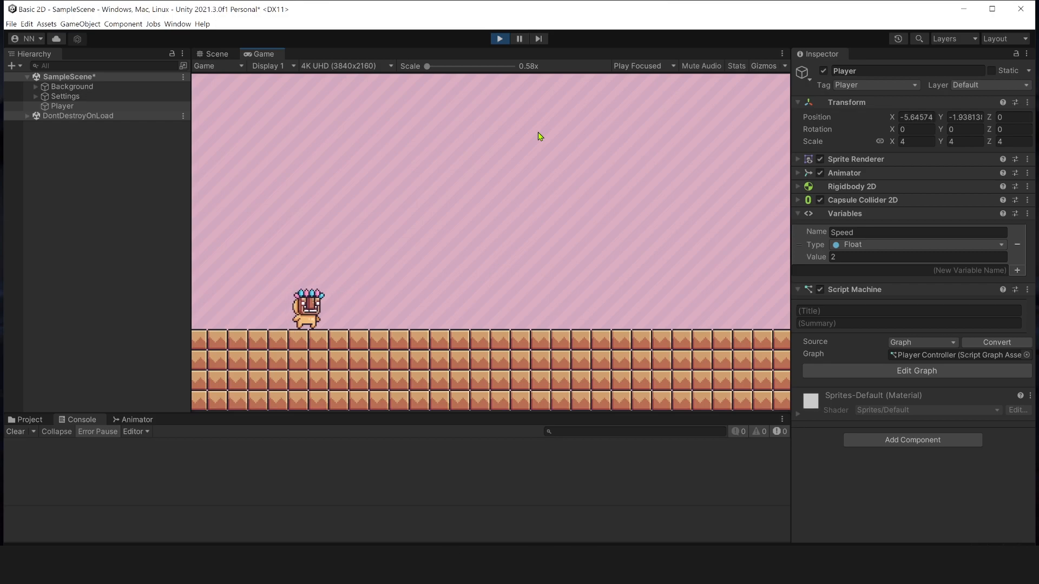
click(916, 370)
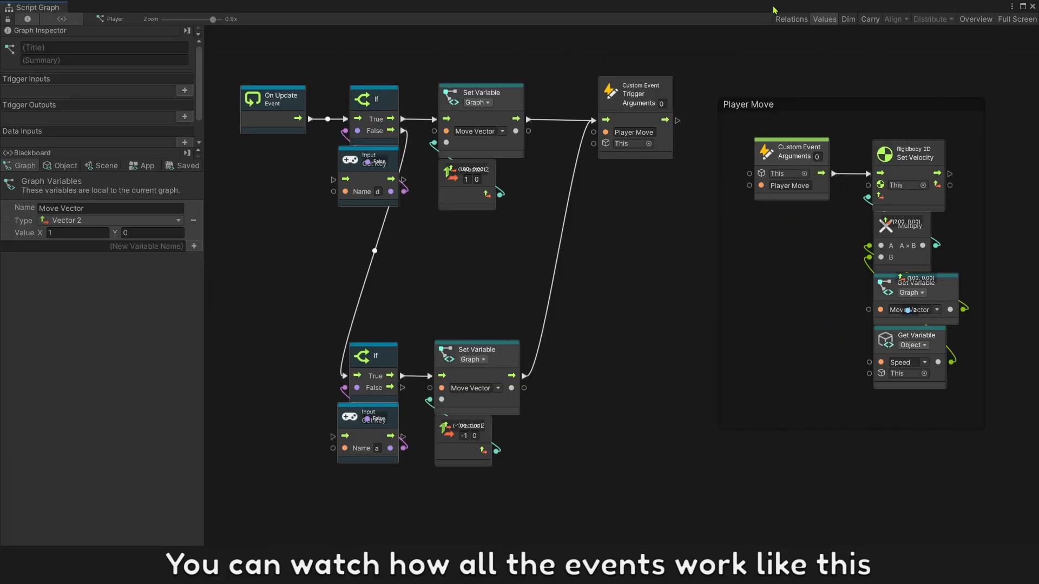
click(499, 38)
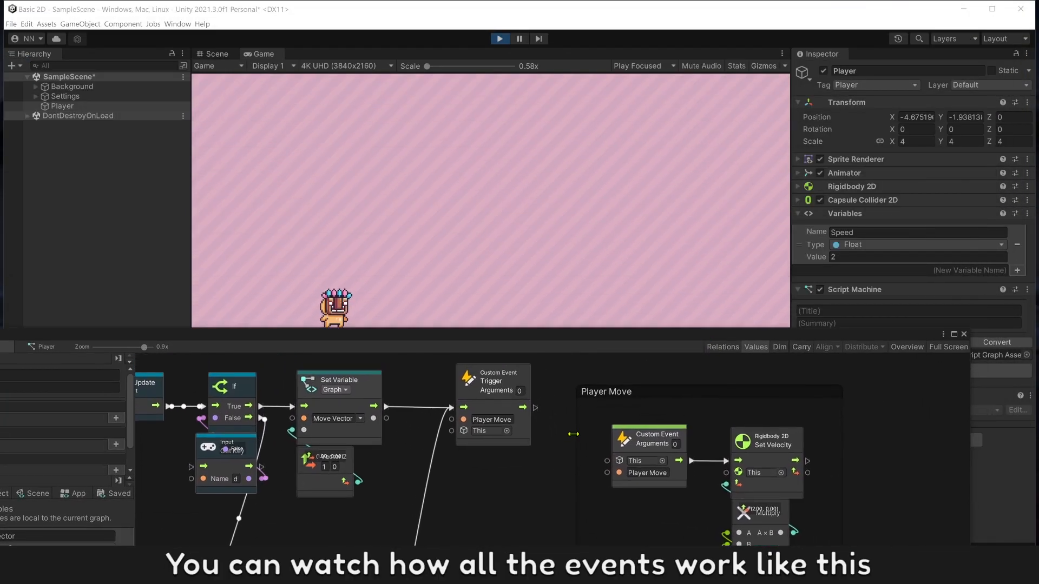